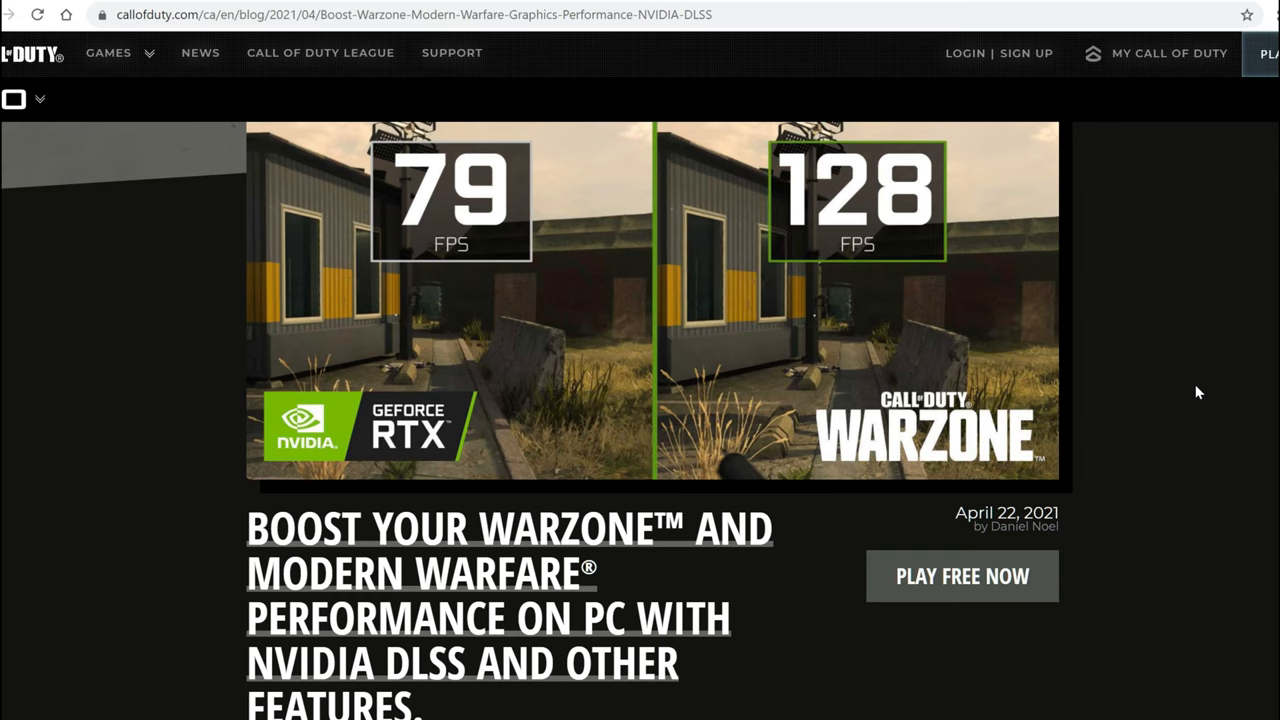
{"action": "mouse_move", "coordinate": [1108, 296]}
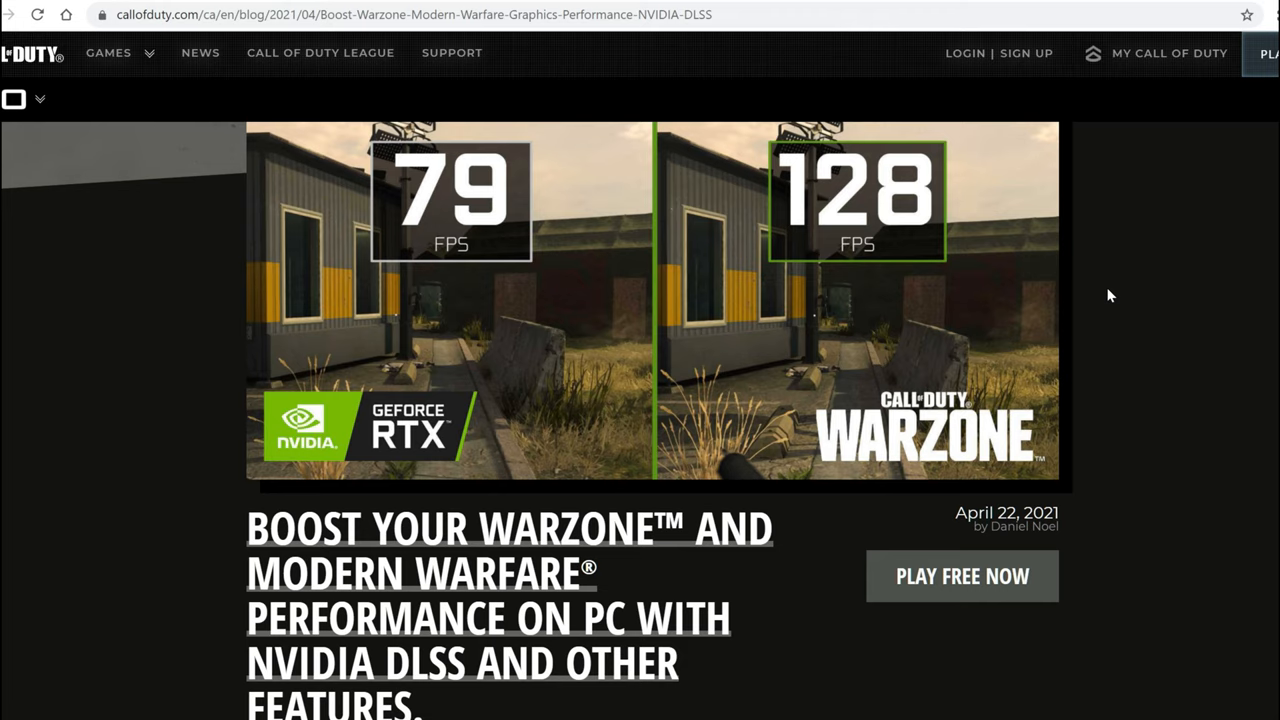
Scroll the DLSS article past the 1080p chart to the 2560x1440 Quality-mode RTX comparison chart.
{"action": "scroll", "scroll_direction": "down", "scroll_amount": 3}
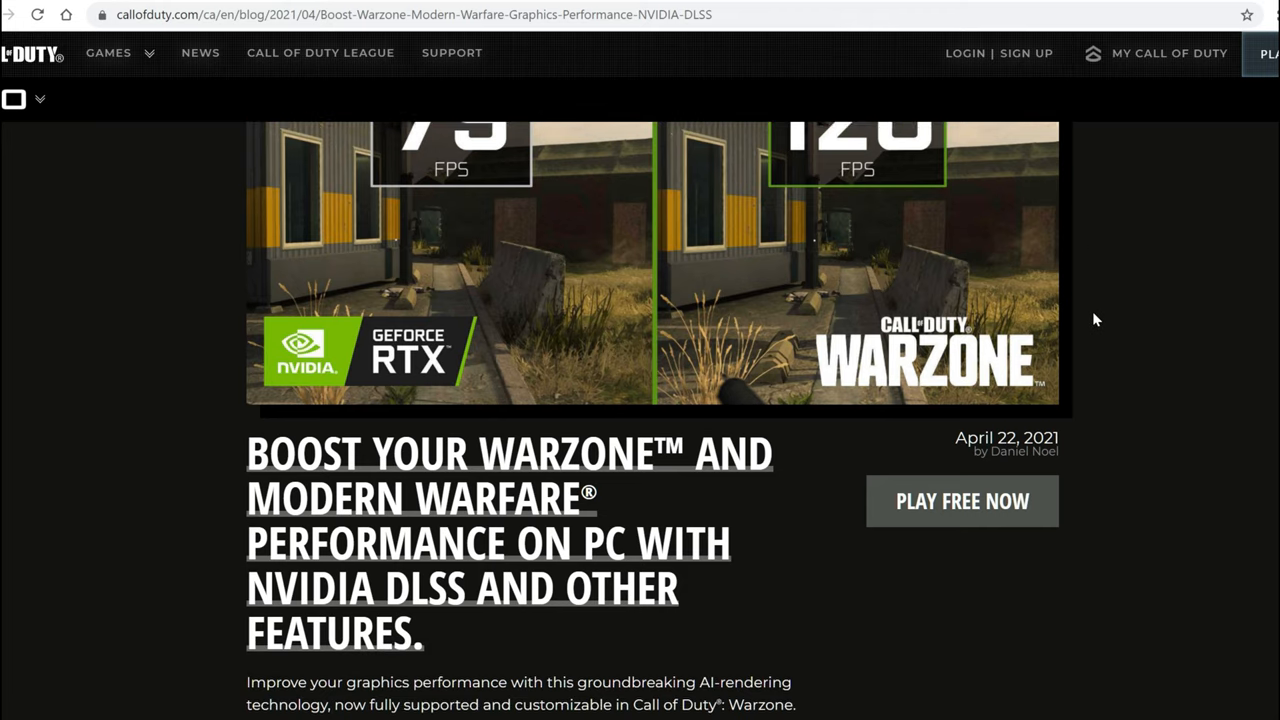
{"action": "scroll", "scroll_direction": "down", "scroll_amount": 3}
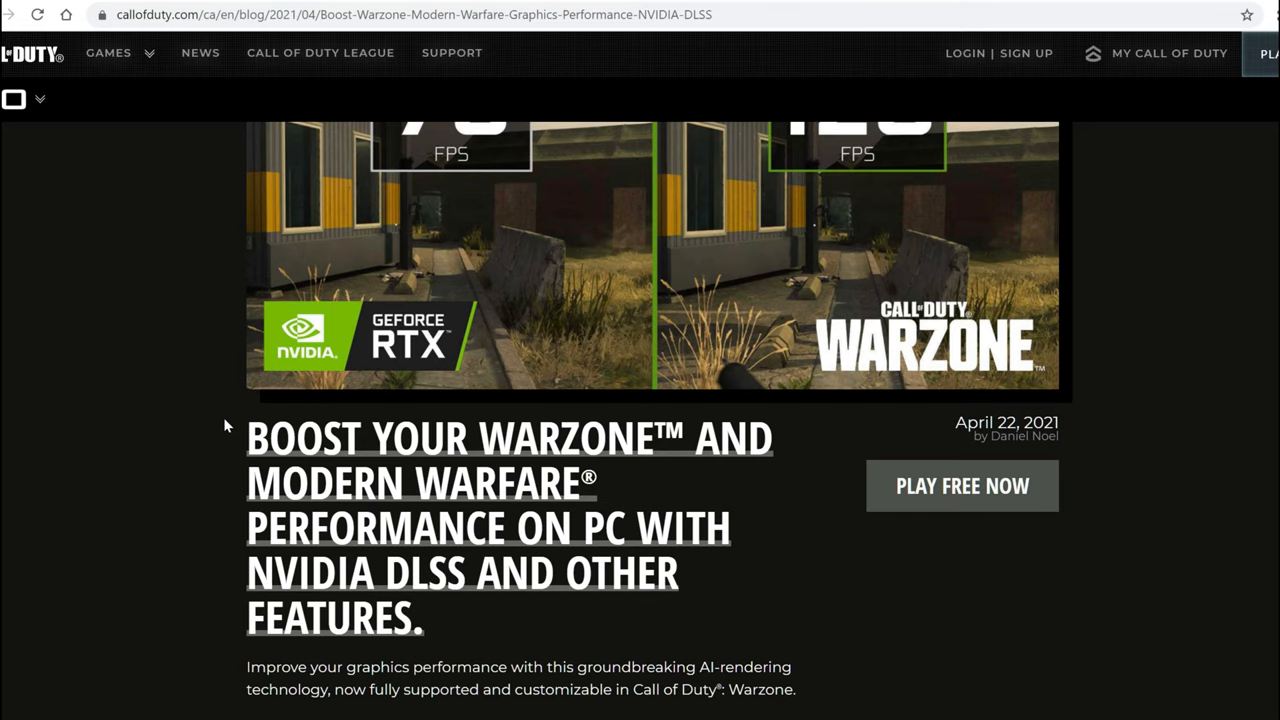
{"action": "scroll", "scroll_direction": "down", "scroll_amount": 3}
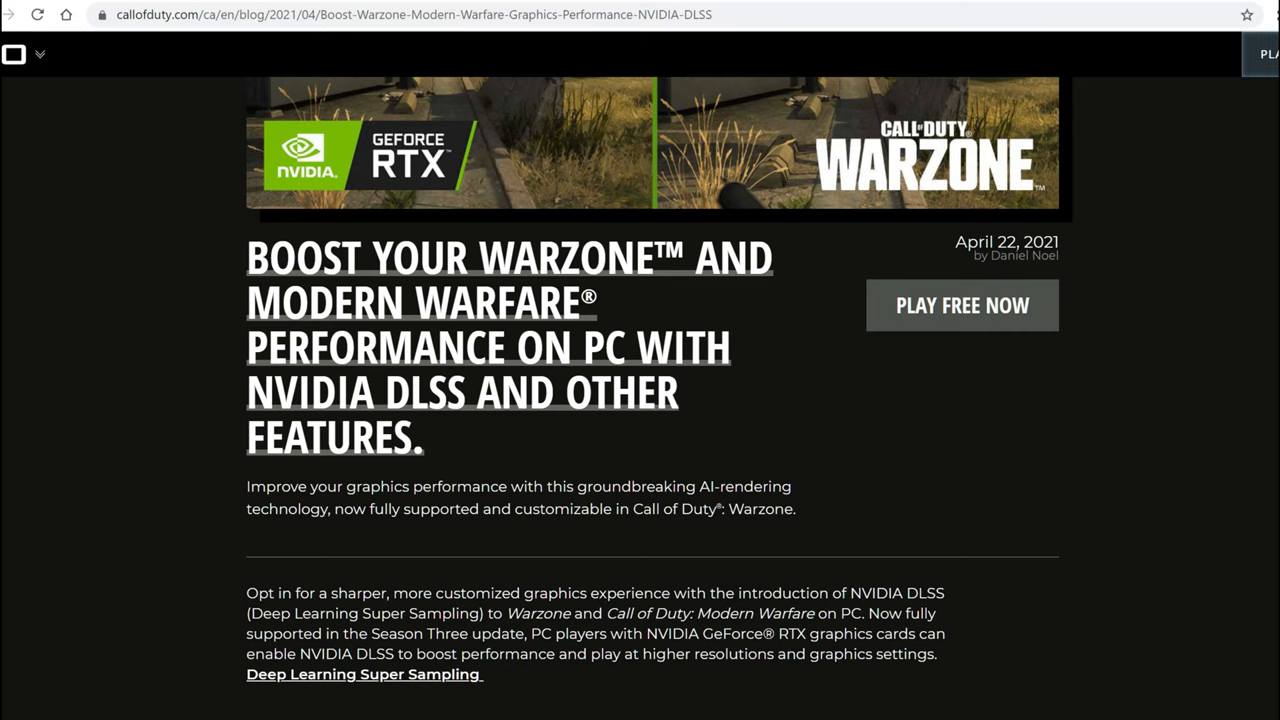
{"action": "scroll", "scroll_direction": "down", "scroll_amount": 3}
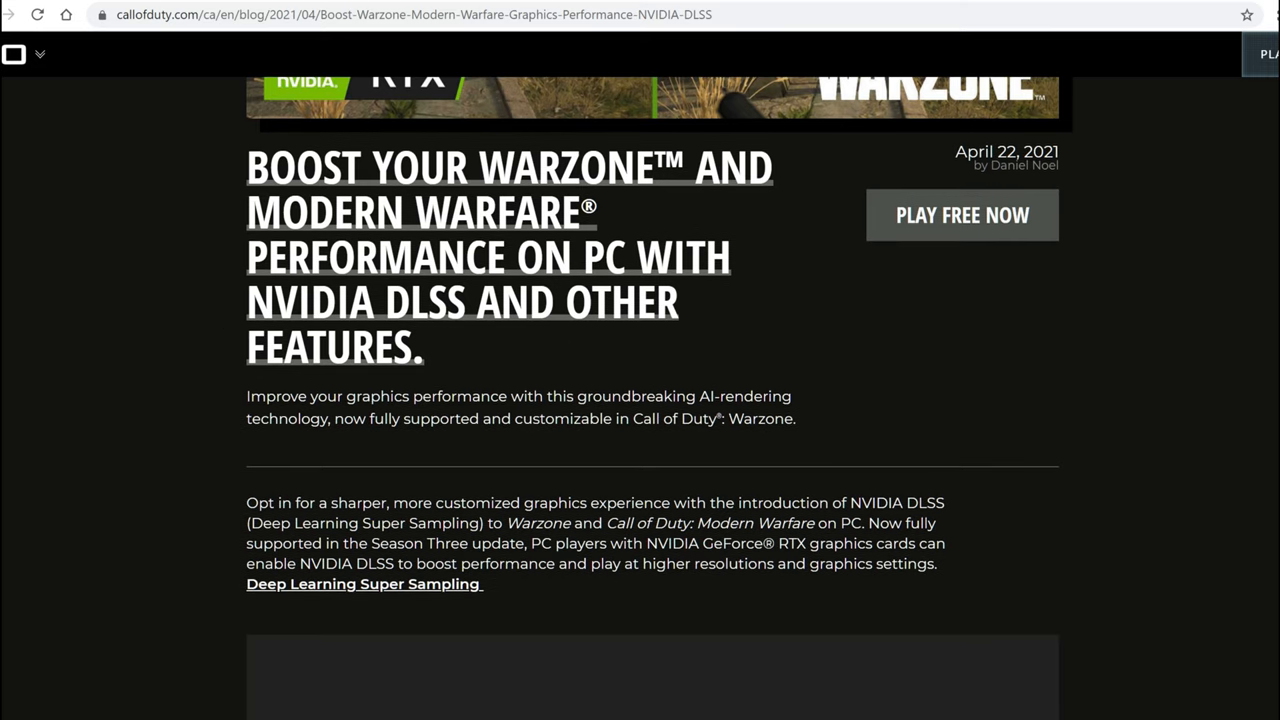
{"action": "scroll", "scroll_direction": "down", "scroll_amount": 3}
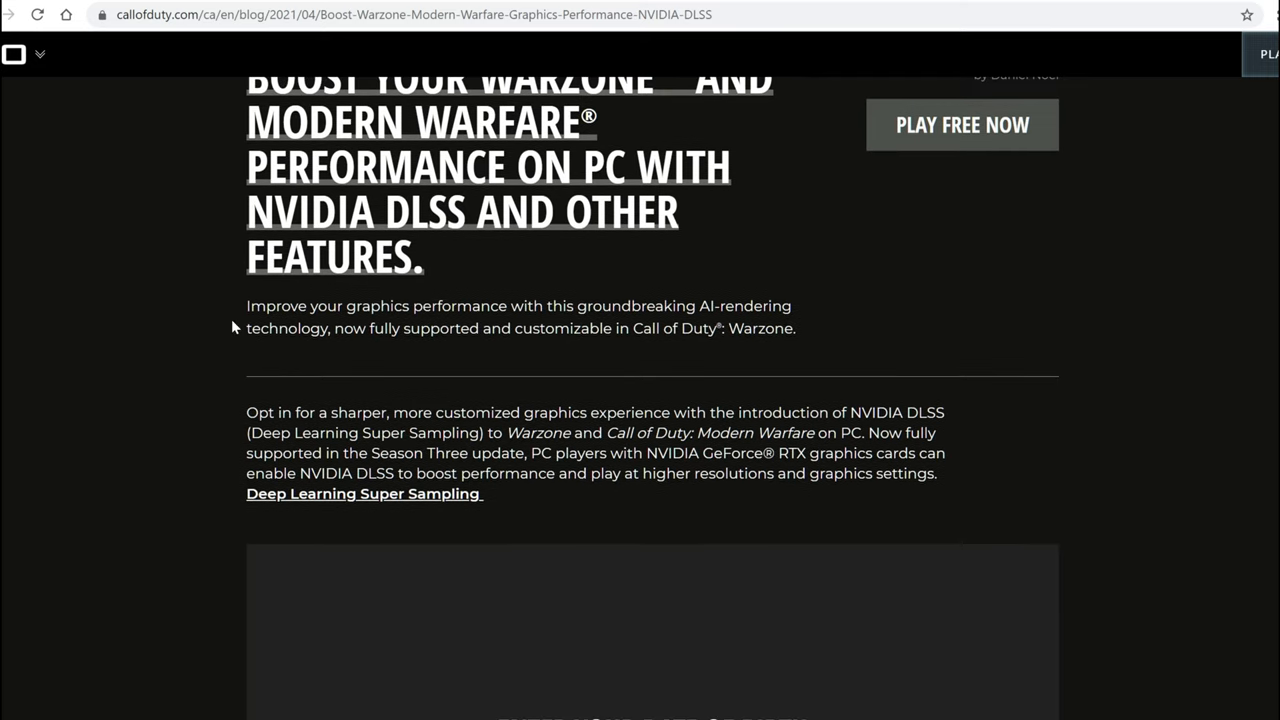
{"action": "scroll", "scroll_direction": "down", "scroll_amount": 3}
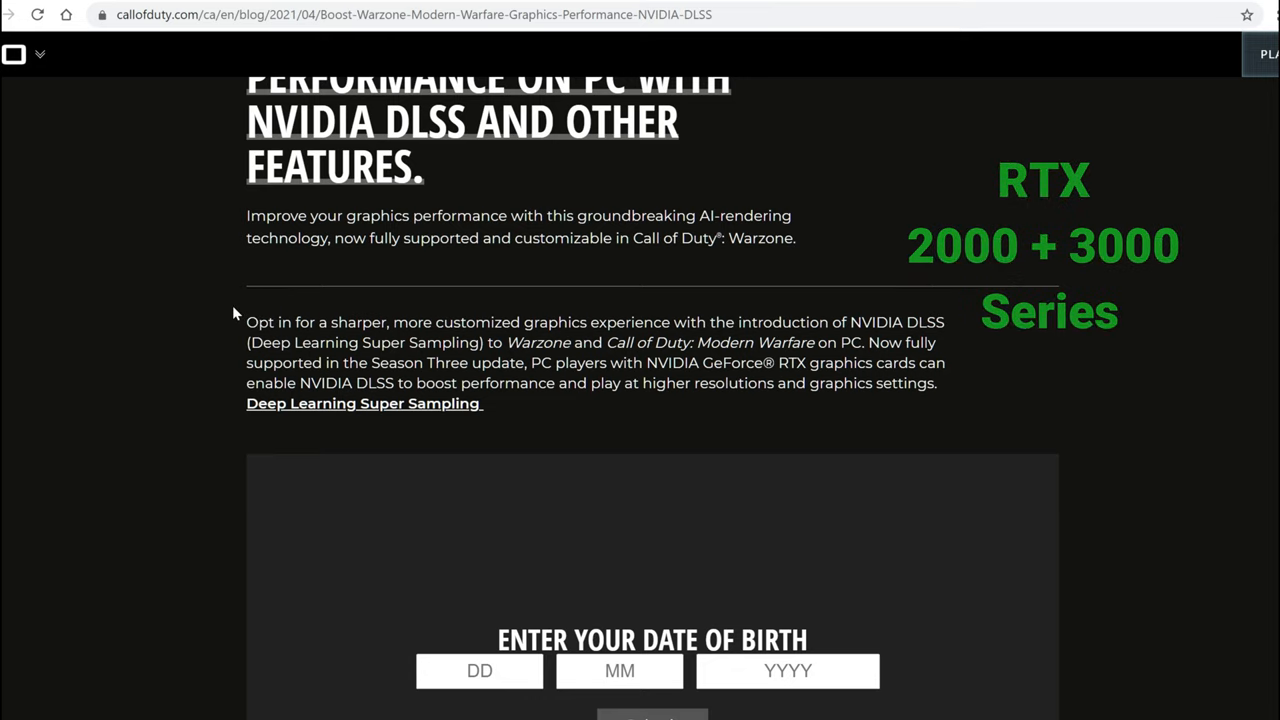
{"action": "scroll", "scroll_direction": "down", "scroll_amount": 3}
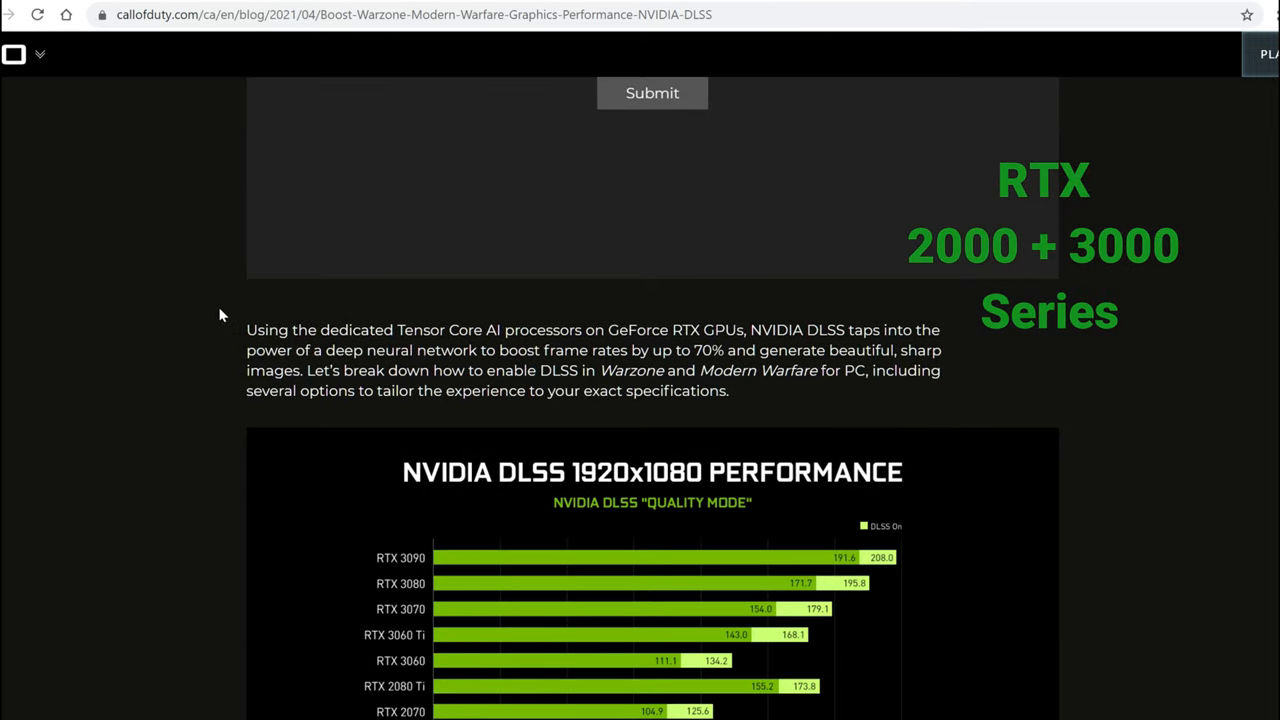
{"action": "scroll", "scroll_direction": "down", "scroll_amount": 3}
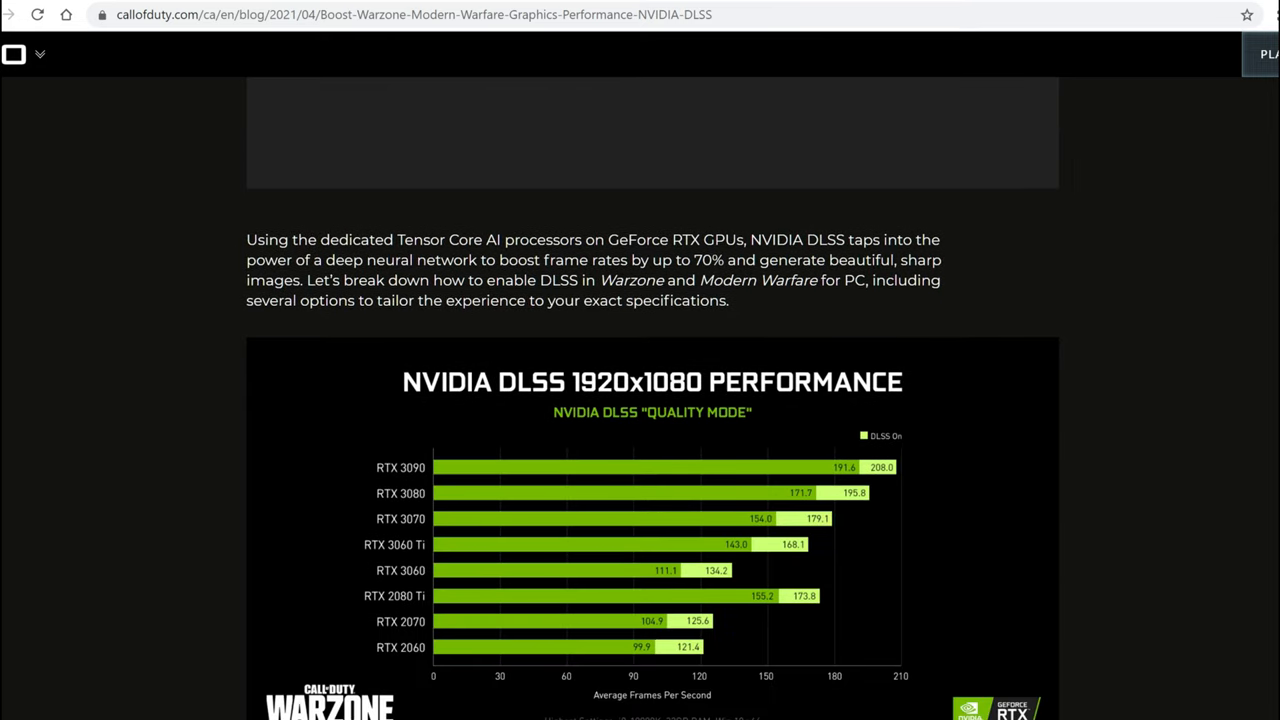
{"action": "left_click_drag", "start_coordinate": [694, 260], "coordinate": [756, 260]}
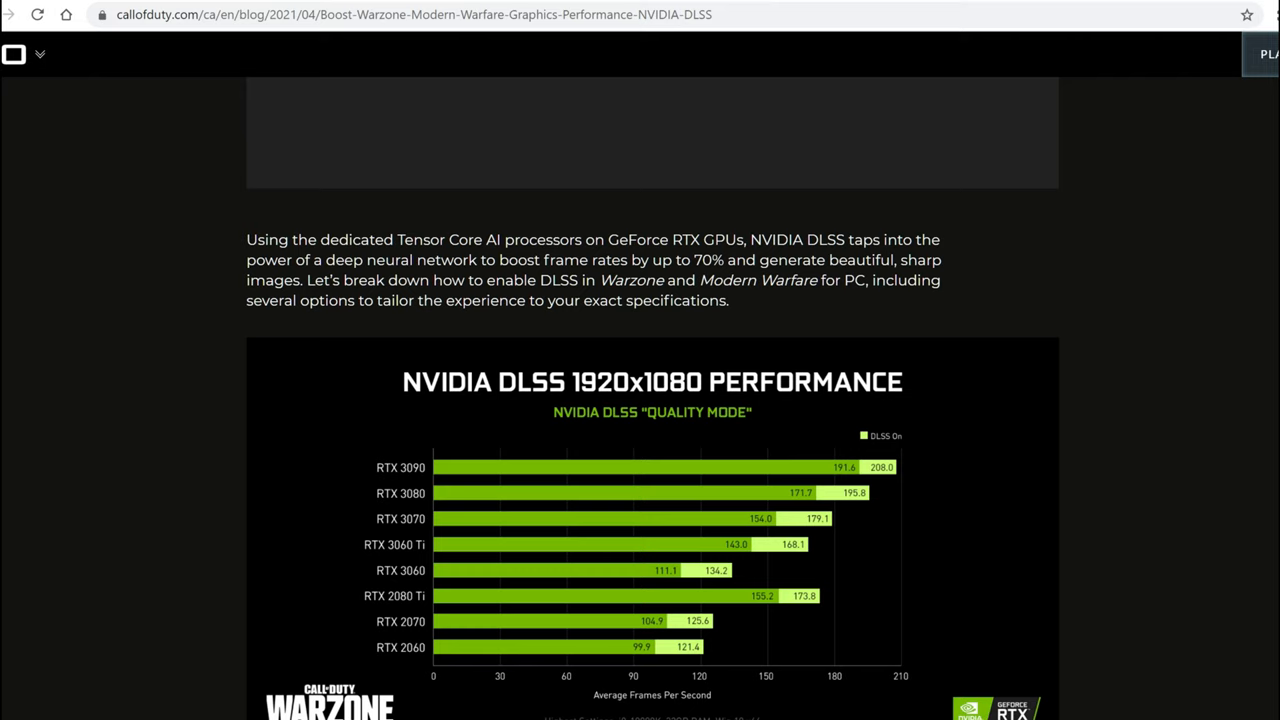
{"action": "scroll", "scroll_direction": "down", "scroll_amount": 3}
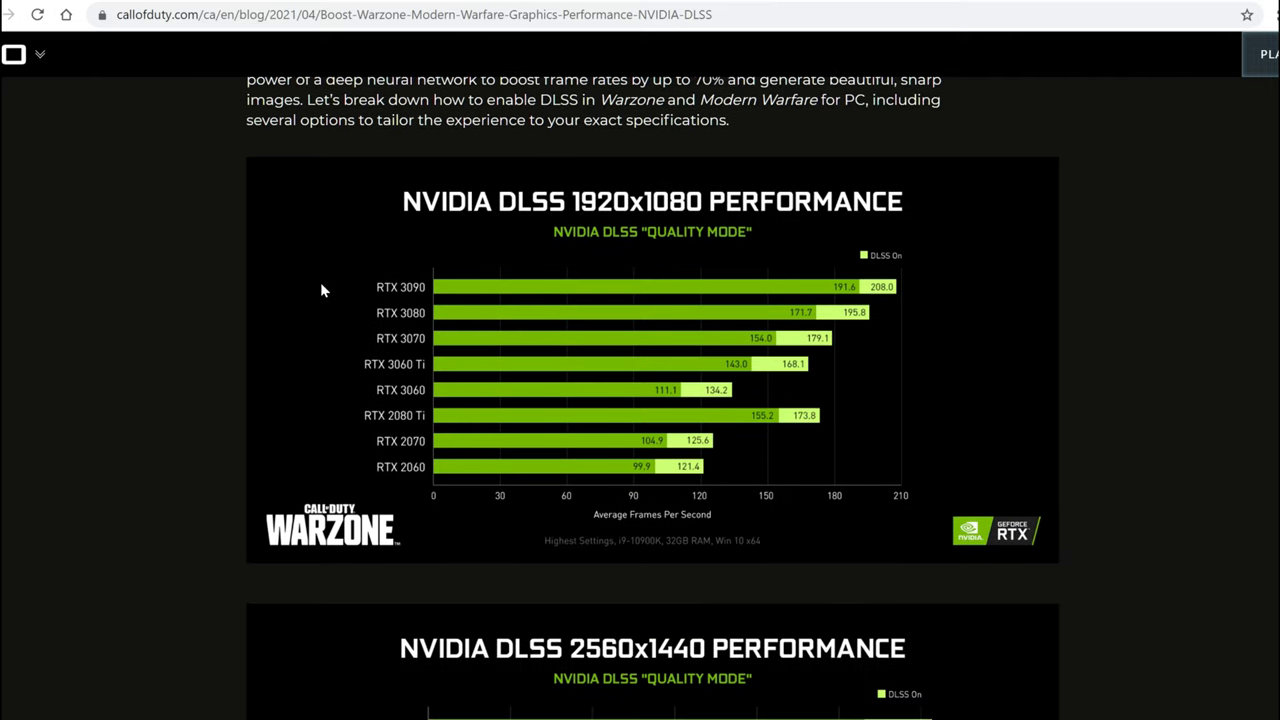
{"action": "mouse_move", "coordinate": [512, 350]}
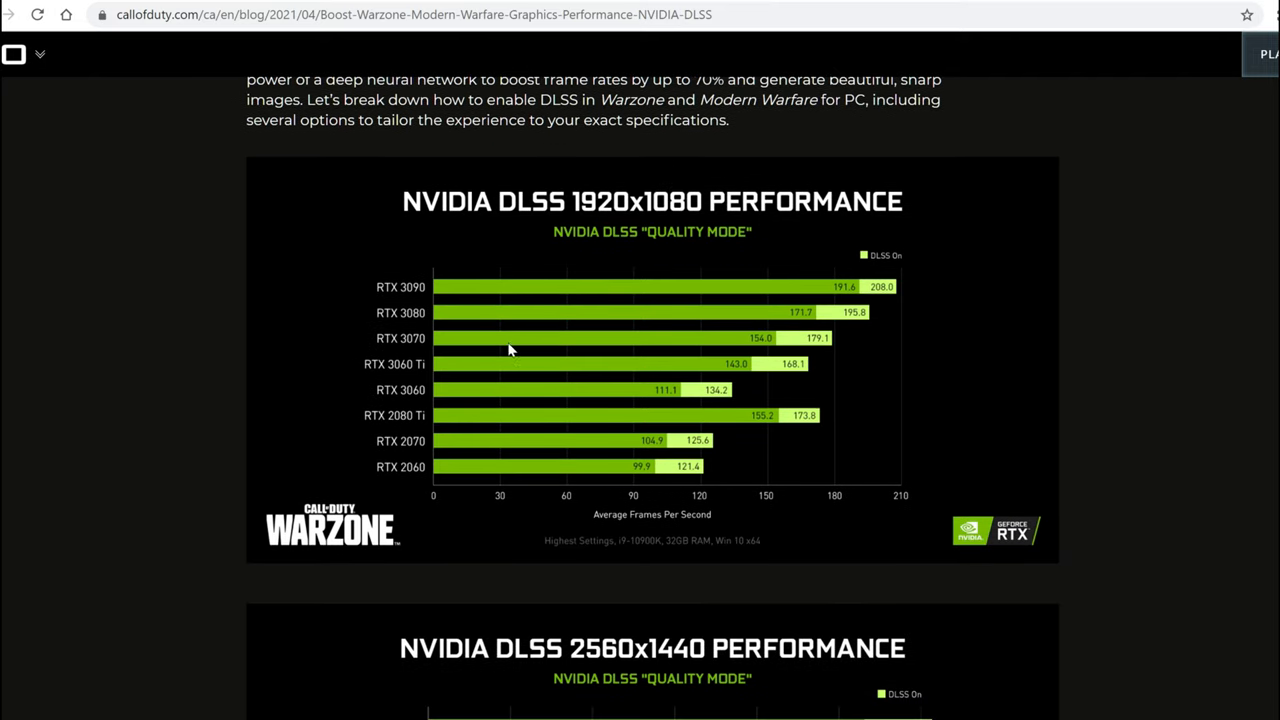
{"action": "mouse_move", "coordinate": [760, 348]}
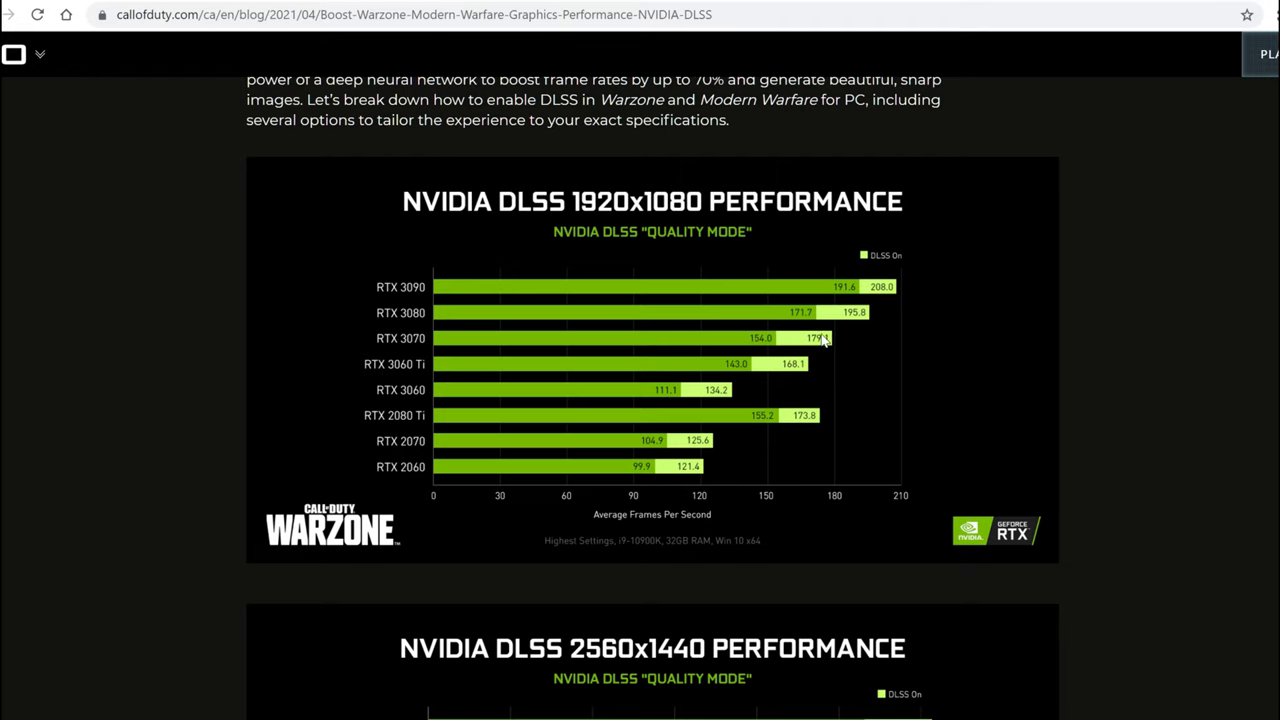
{"action": "scroll", "scroll_direction": "down", "scroll_amount": 3}
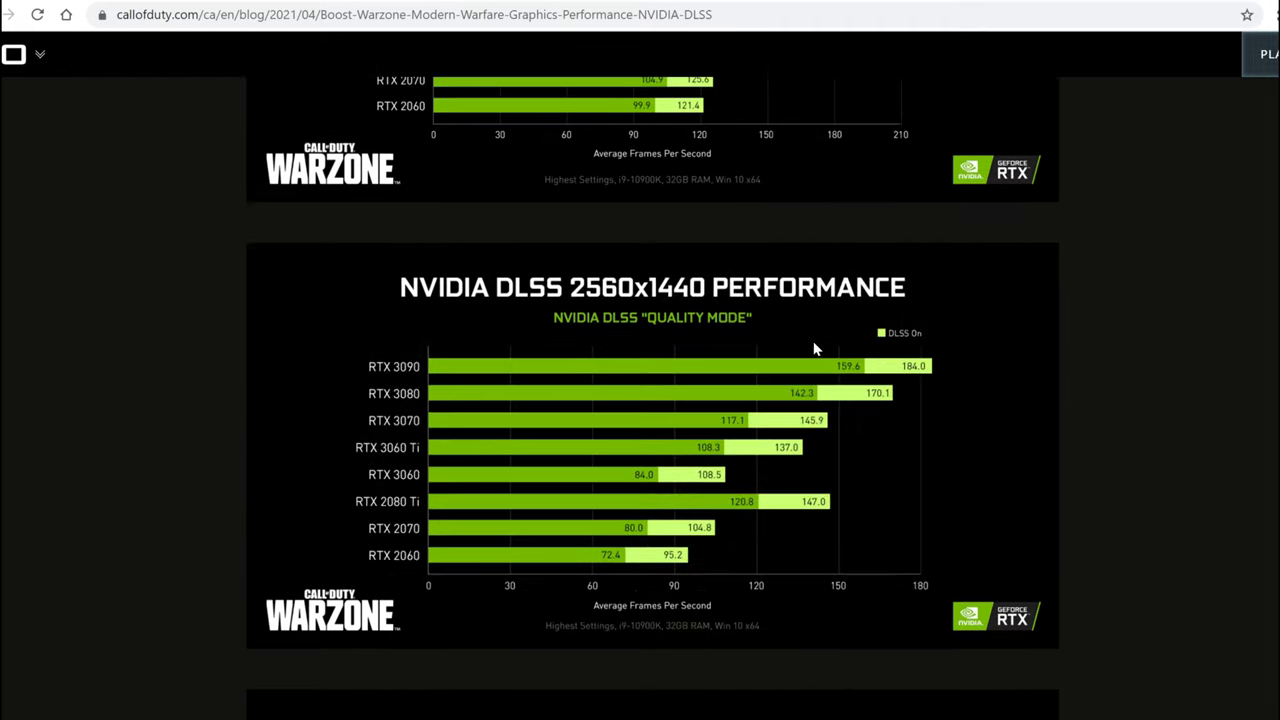
{"action": "scroll", "scroll_direction": "down", "scroll_amount": 3}
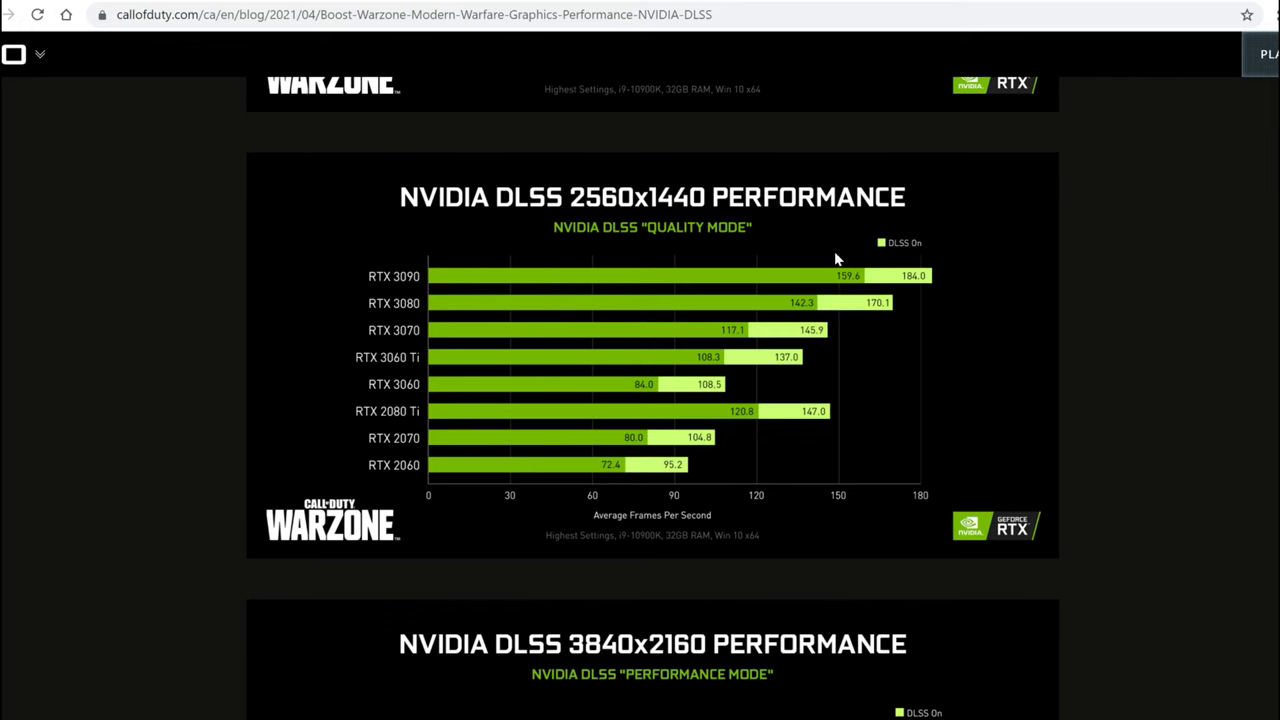
{"action": "scroll", "scroll_direction": "down", "scroll_amount": 3}
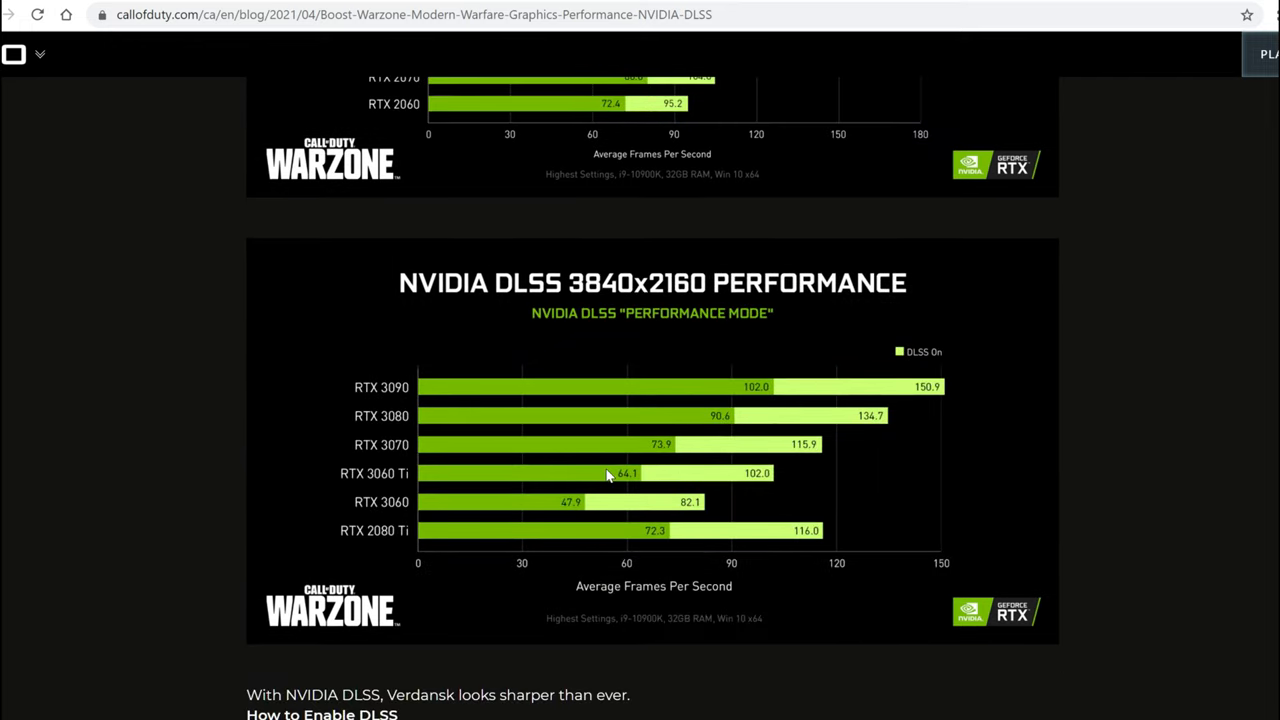
{"action": "scroll", "scroll_direction": "up", "scroll_amount": 3}
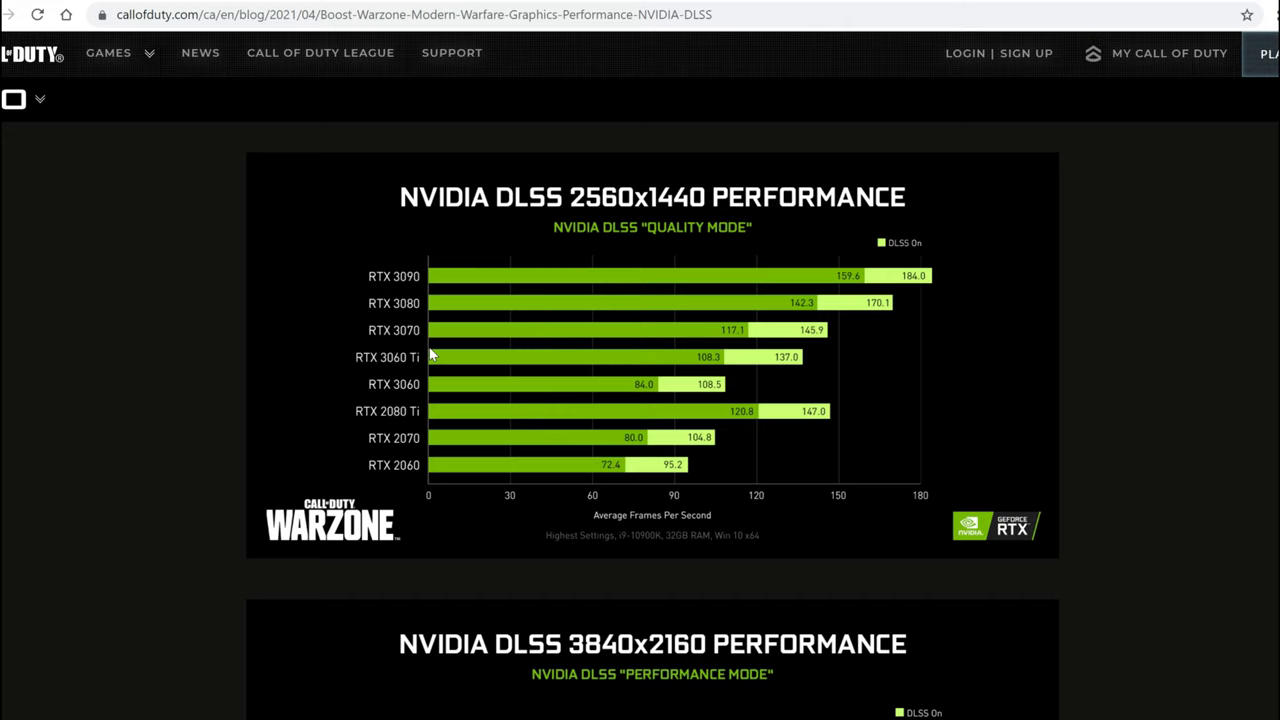
{"action": "mouse_move", "coordinate": [724, 348]}
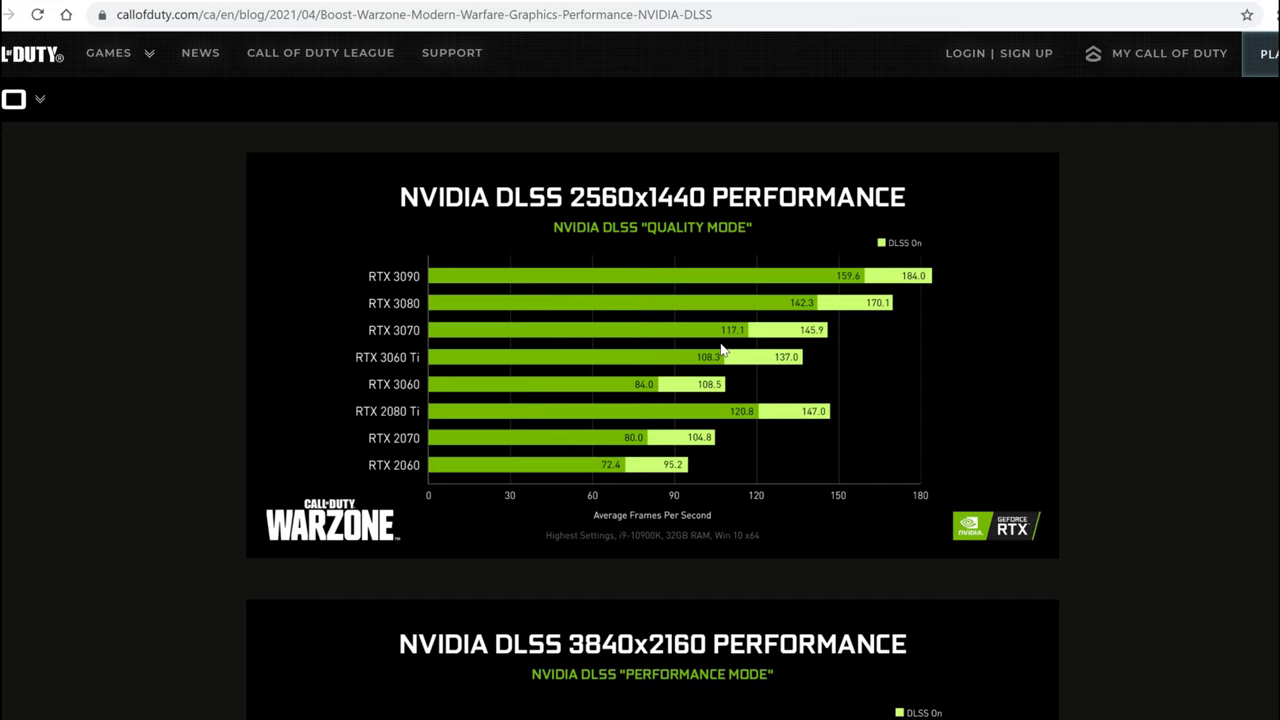
{"action": "mouse_move", "coordinate": [180, 318]}
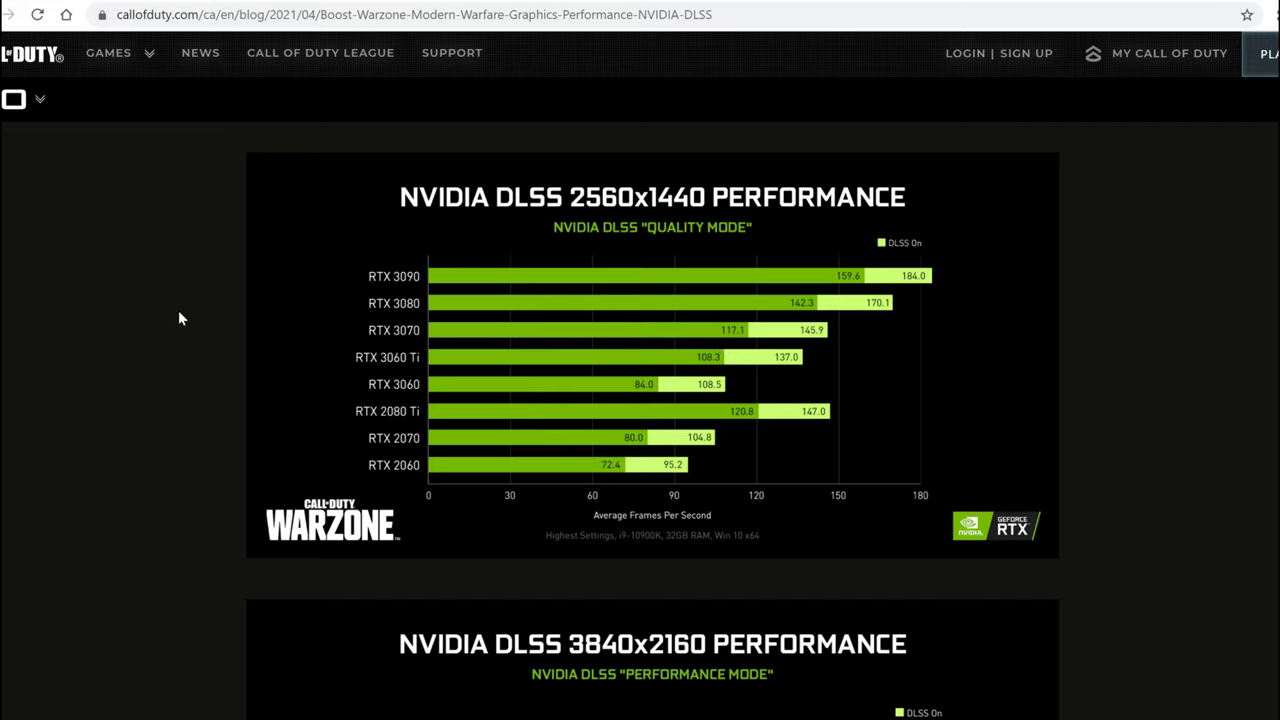
{"action": "mouse_move", "coordinate": [156, 288]}
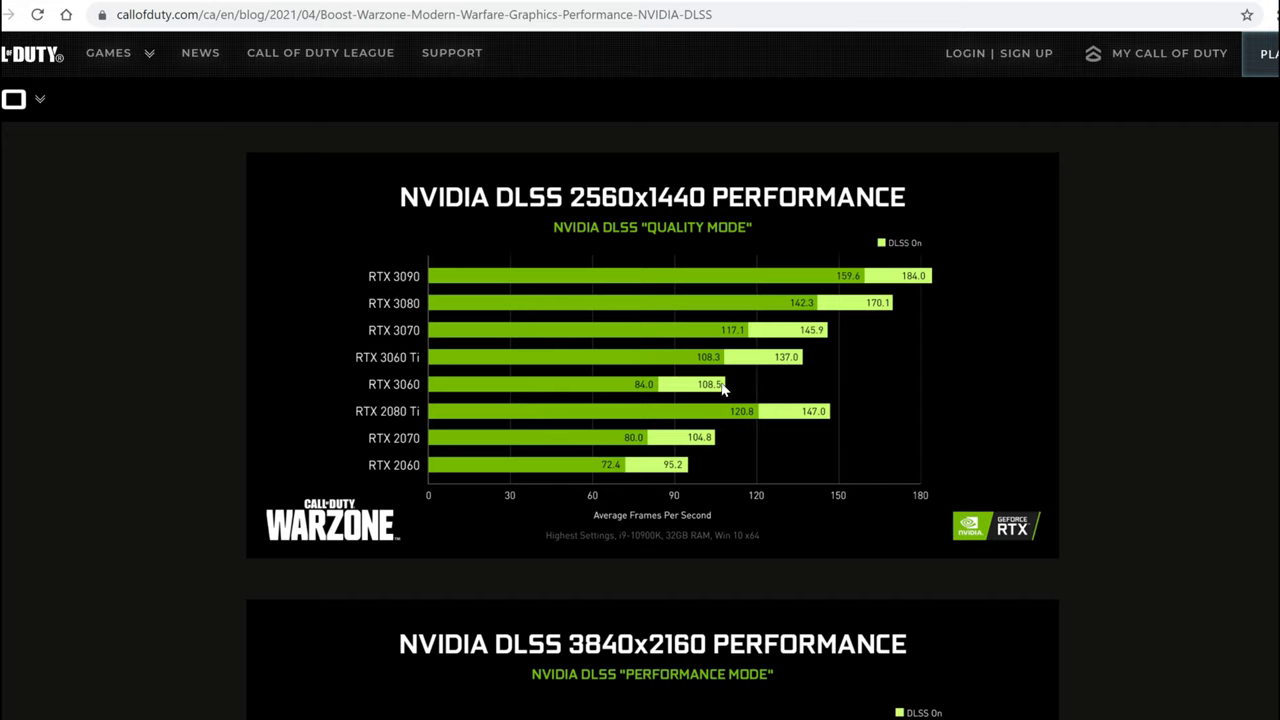
{"action": "mouse_move", "coordinate": [816, 344]}
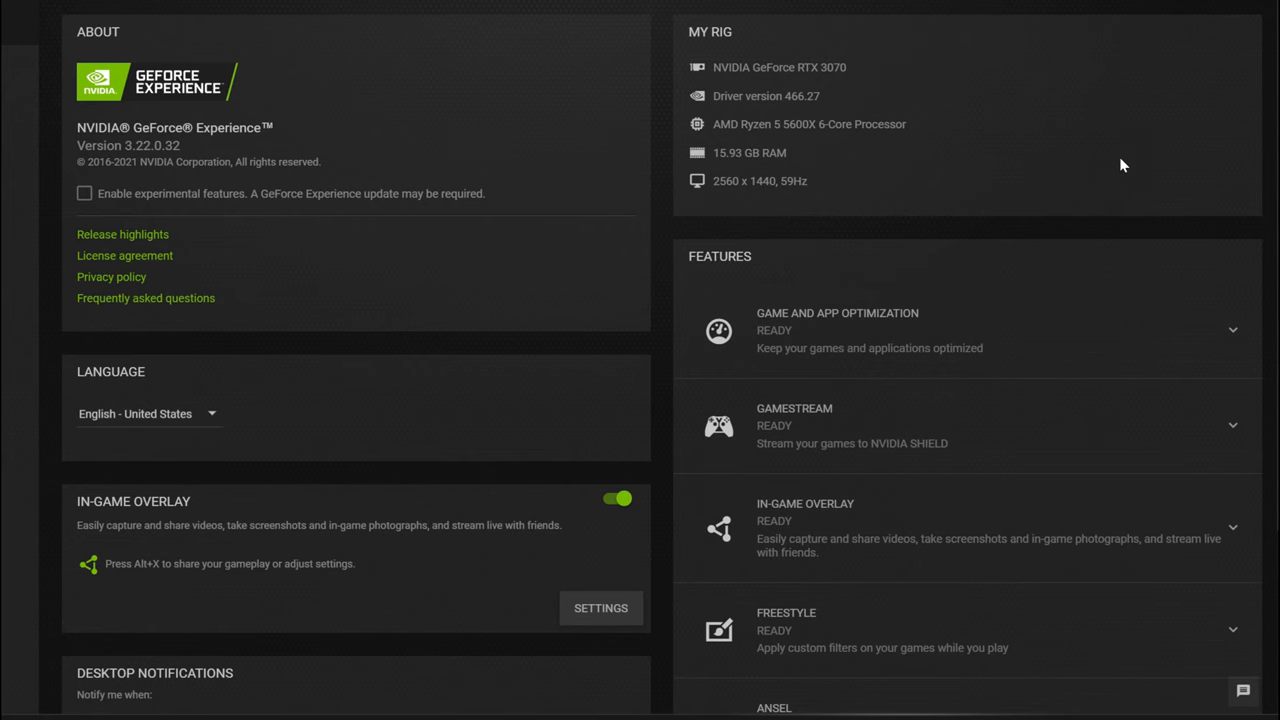
{"action": "mouse_move", "coordinate": [816, 104]}
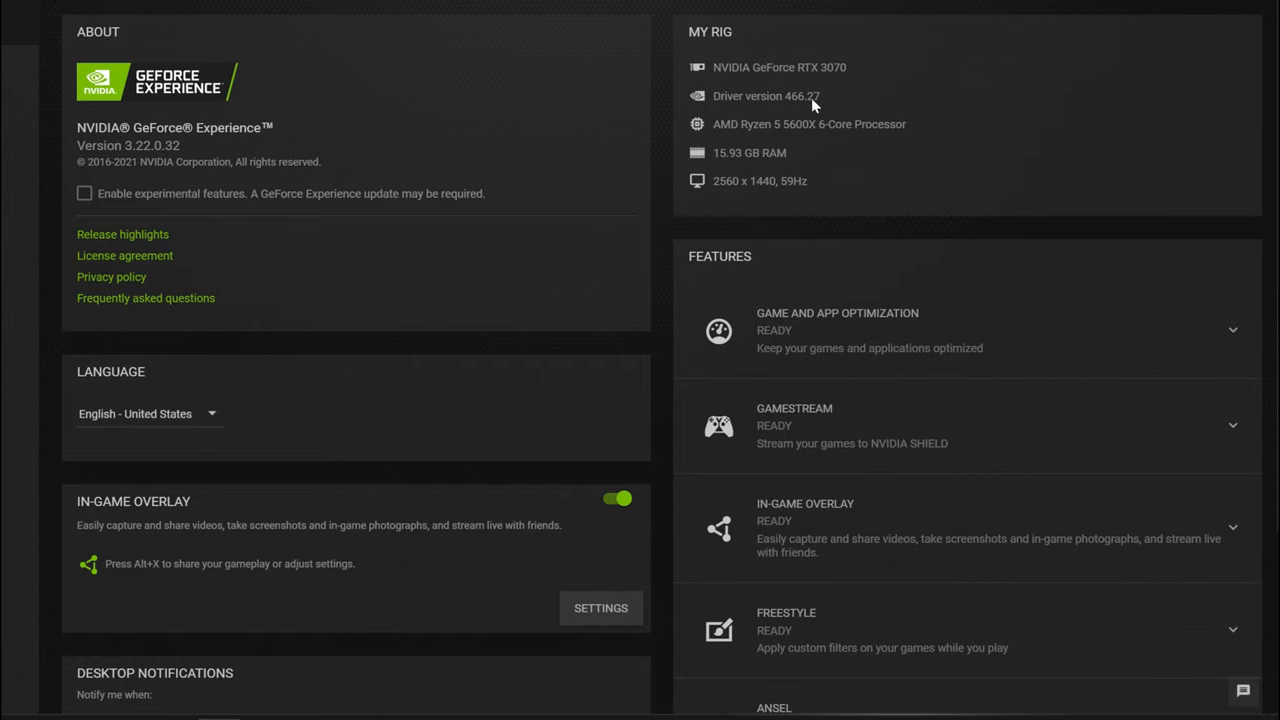
{"action": "mouse_move", "coordinate": [830, 104]}
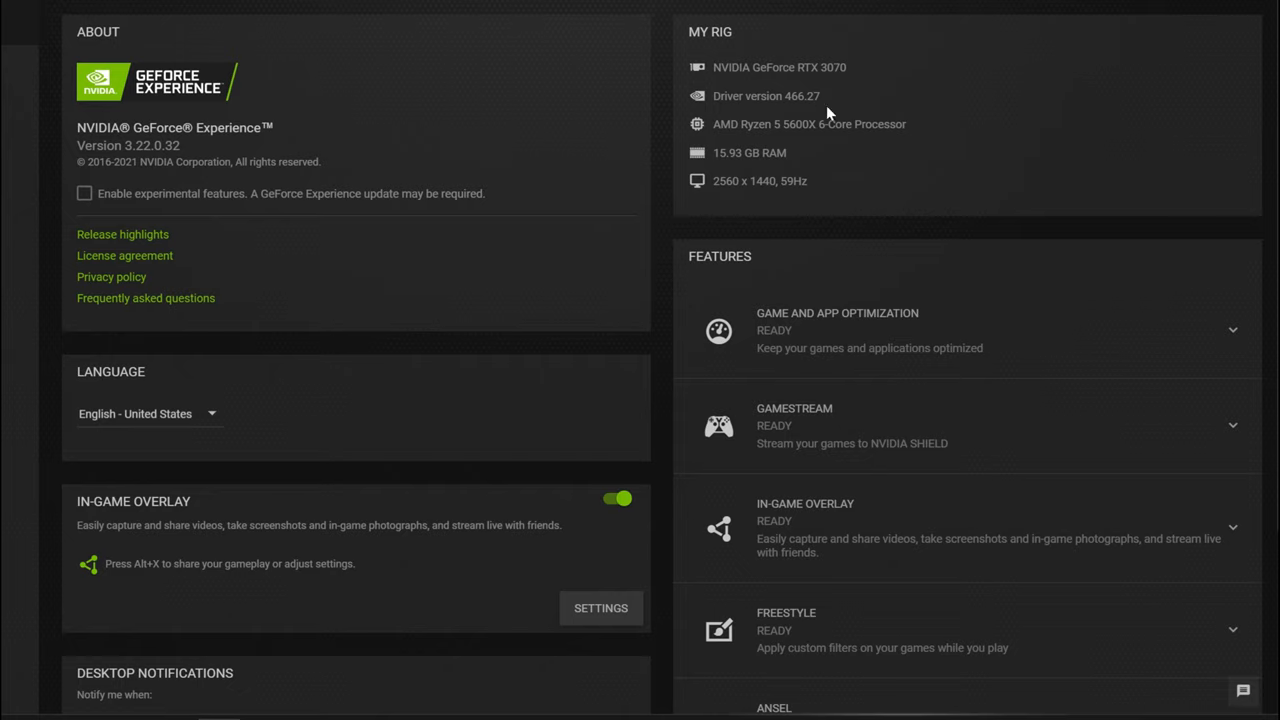
{"action": "mouse_move", "coordinate": [732, 200]}
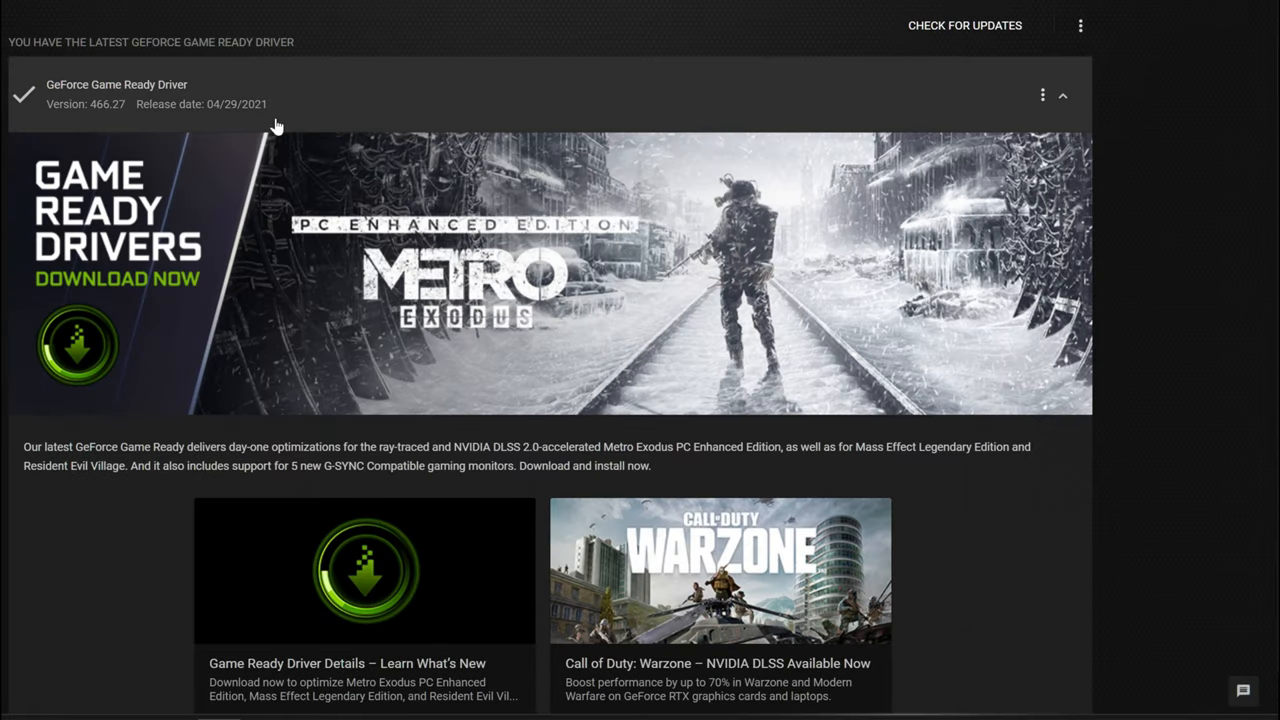
{"action": "mouse_move", "coordinate": [266, 108]}
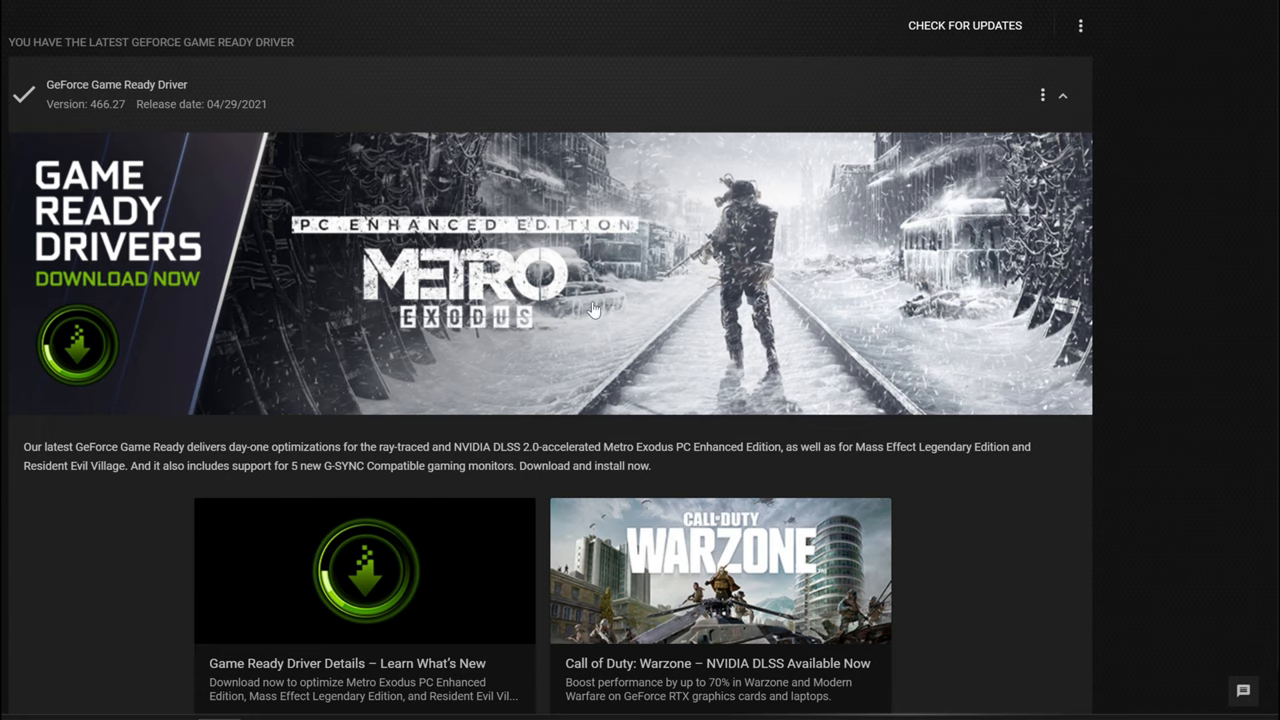
Scroll the Drivers page to the Game Ready Driver 466.27 release highlights.
{"action": "scroll", "scroll_direction": "down", "scroll_amount": 3}
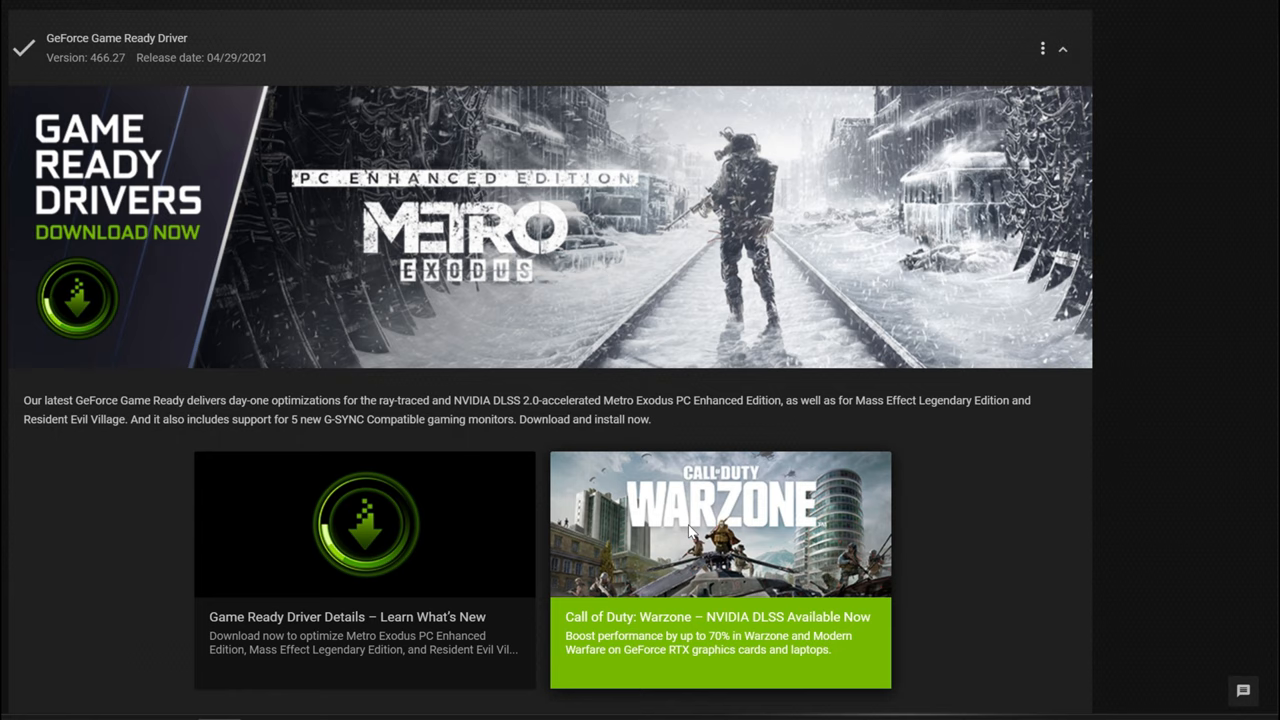
{"action": "mouse_move", "coordinate": [658, 620]}
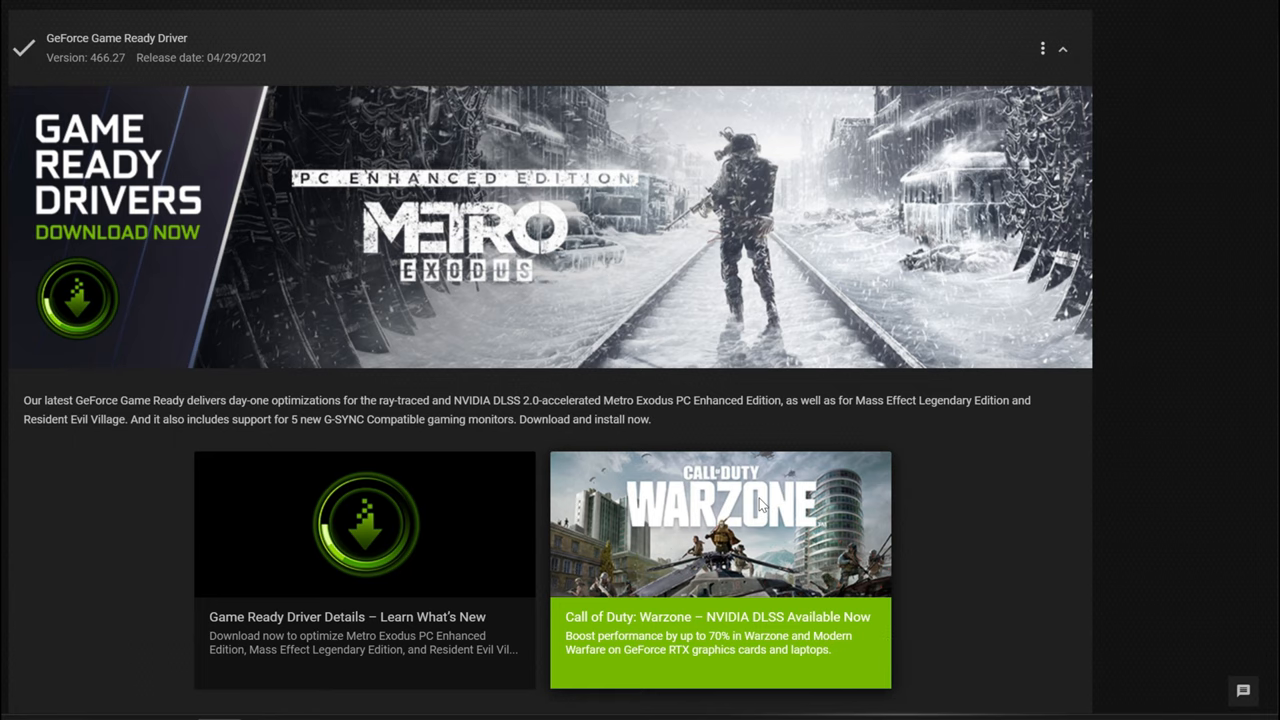
{"action": "mouse_move", "coordinate": [890, 272]}
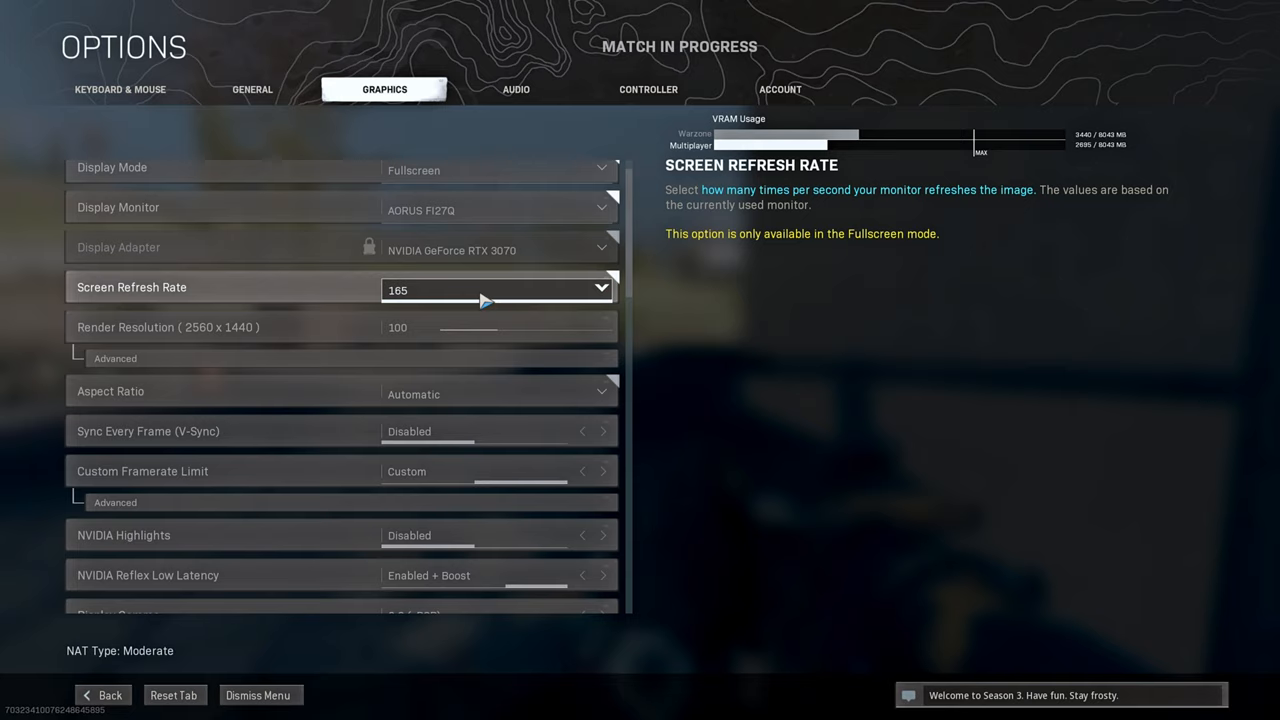
{"action": "mouse_move", "coordinate": [600, 288]}
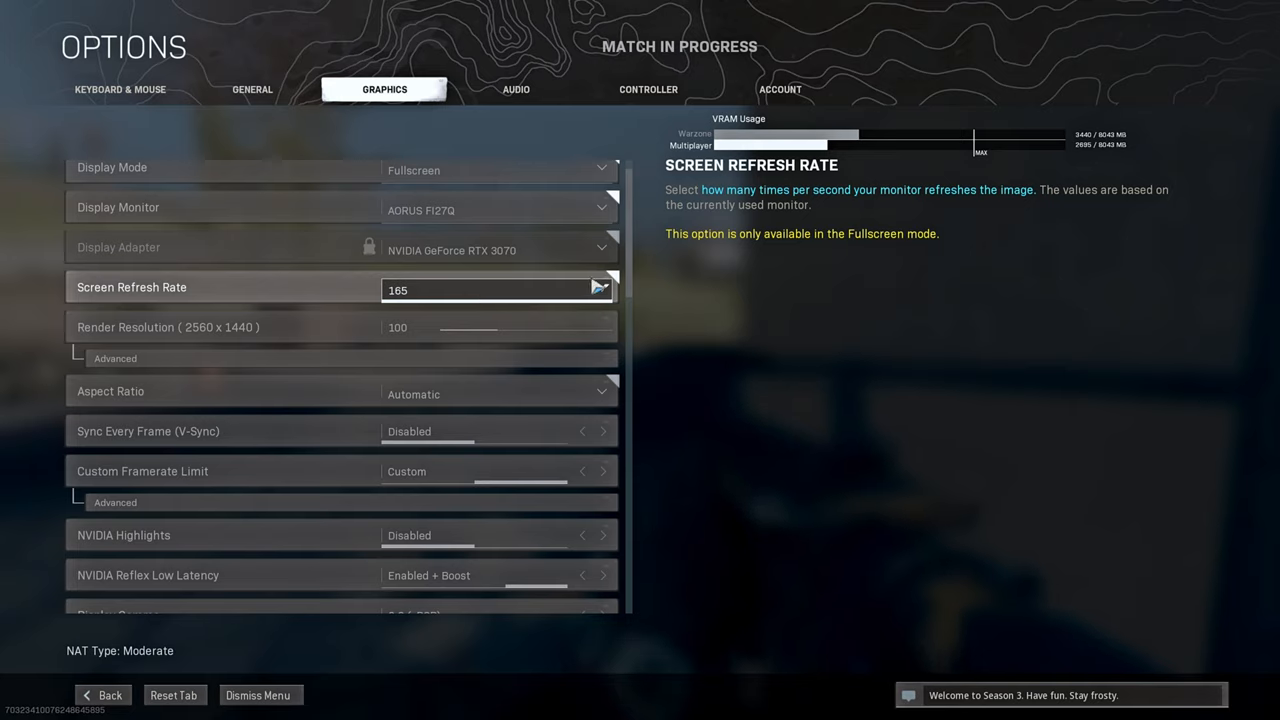
Set the Gameplay Custom Framerate Limit to 140 and collapse its sub-options.
{"action": "left_click", "coordinate": [496, 288]}
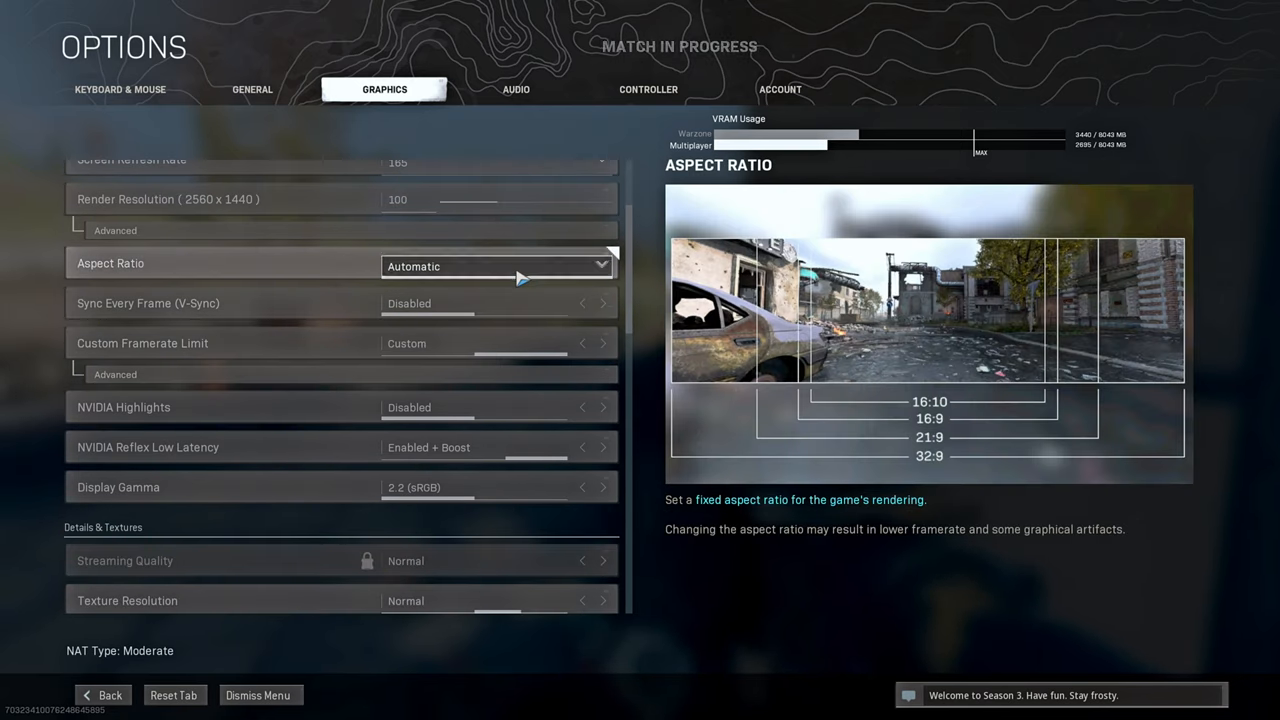
{"action": "mouse_move", "coordinate": [528, 328]}
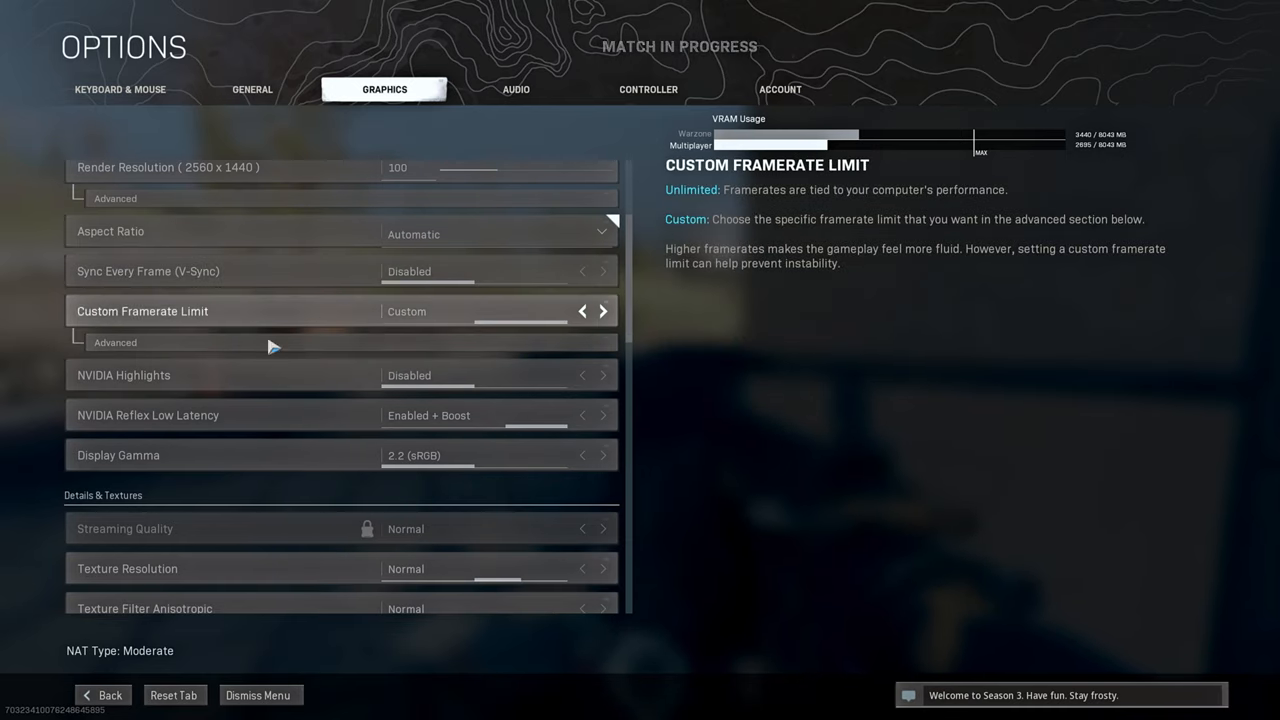
{"action": "left_click", "coordinate": [114, 342]}
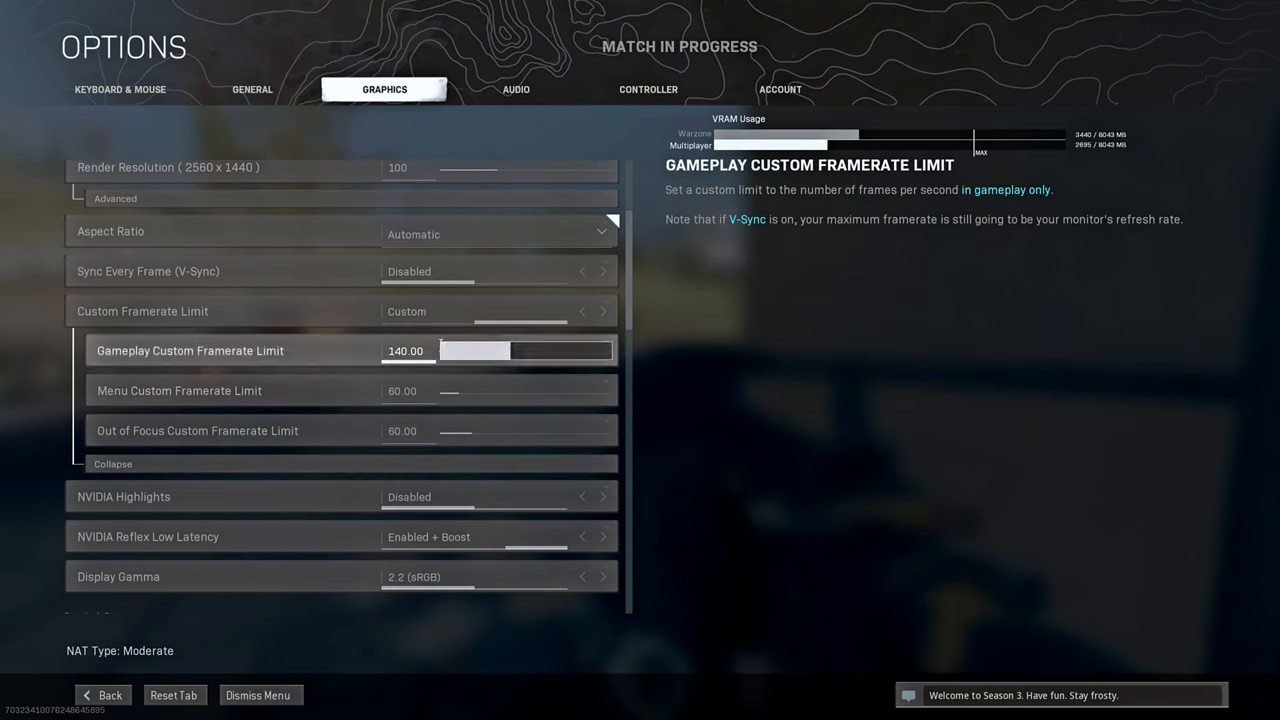
{"action": "left_click", "coordinate": [112, 464]}
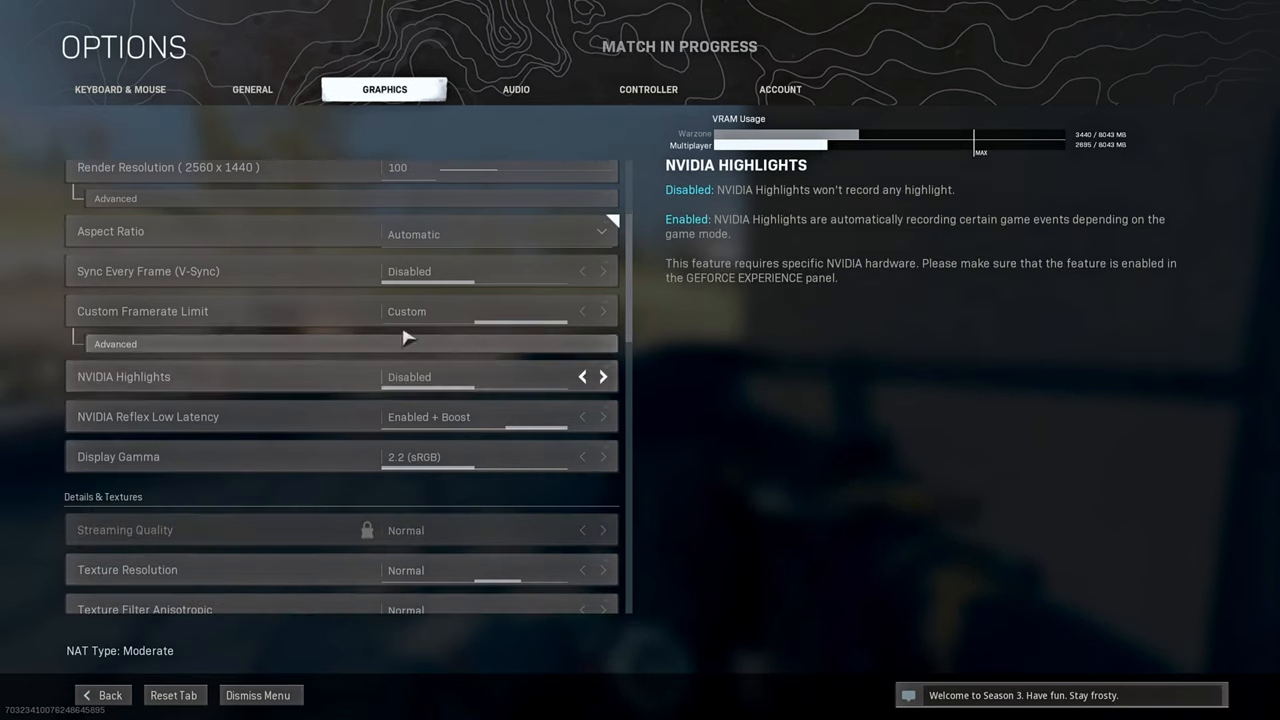
Review Highlights Disabled, Reflex Enabled + Boost and Gamma 2.2 (sRGB) further down the Graphics list.
{"action": "scroll", "scroll_direction": "down", "scroll_amount": 3}
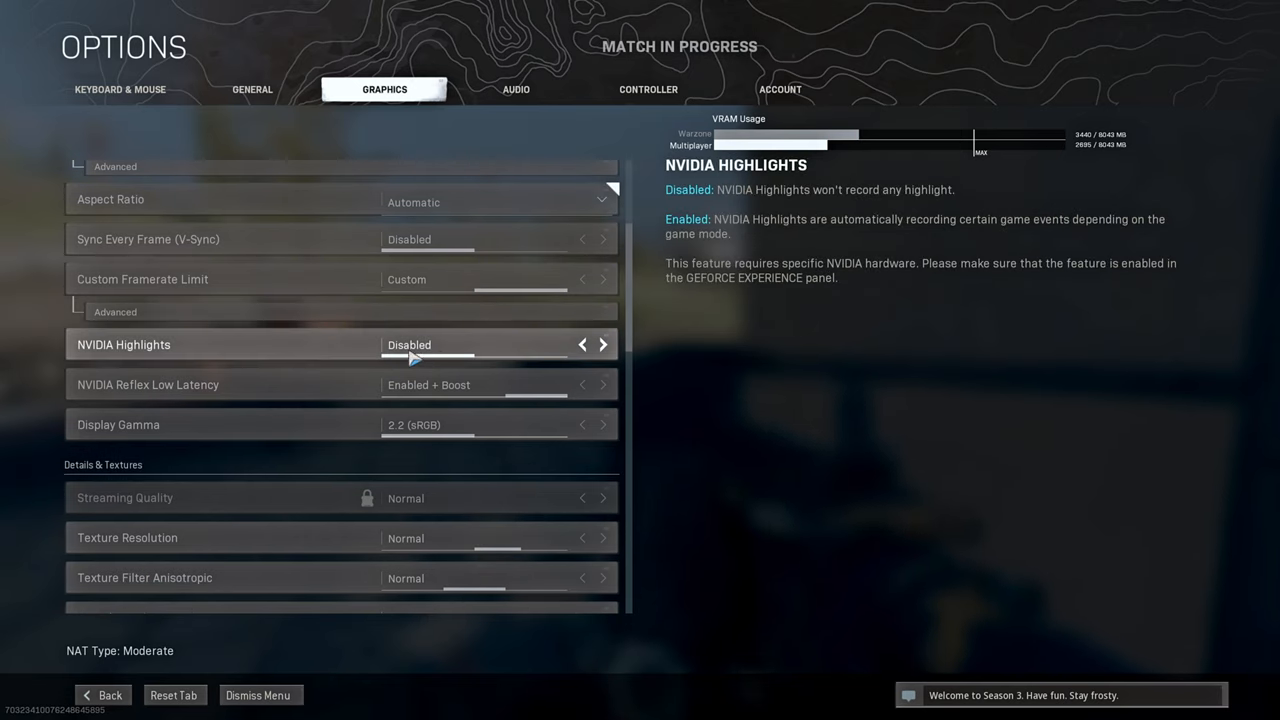
{"action": "scroll", "scroll_direction": "down", "scroll_amount": 3}
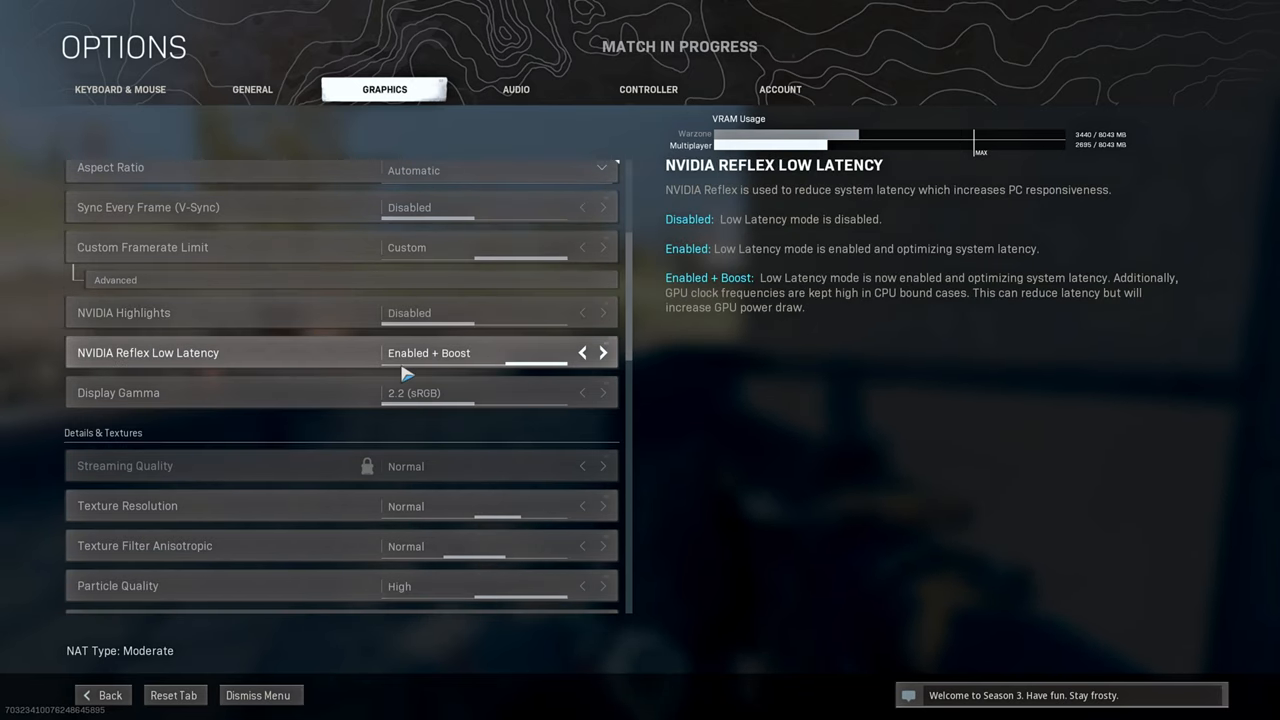
{"action": "mouse_move", "coordinate": [438, 380]}
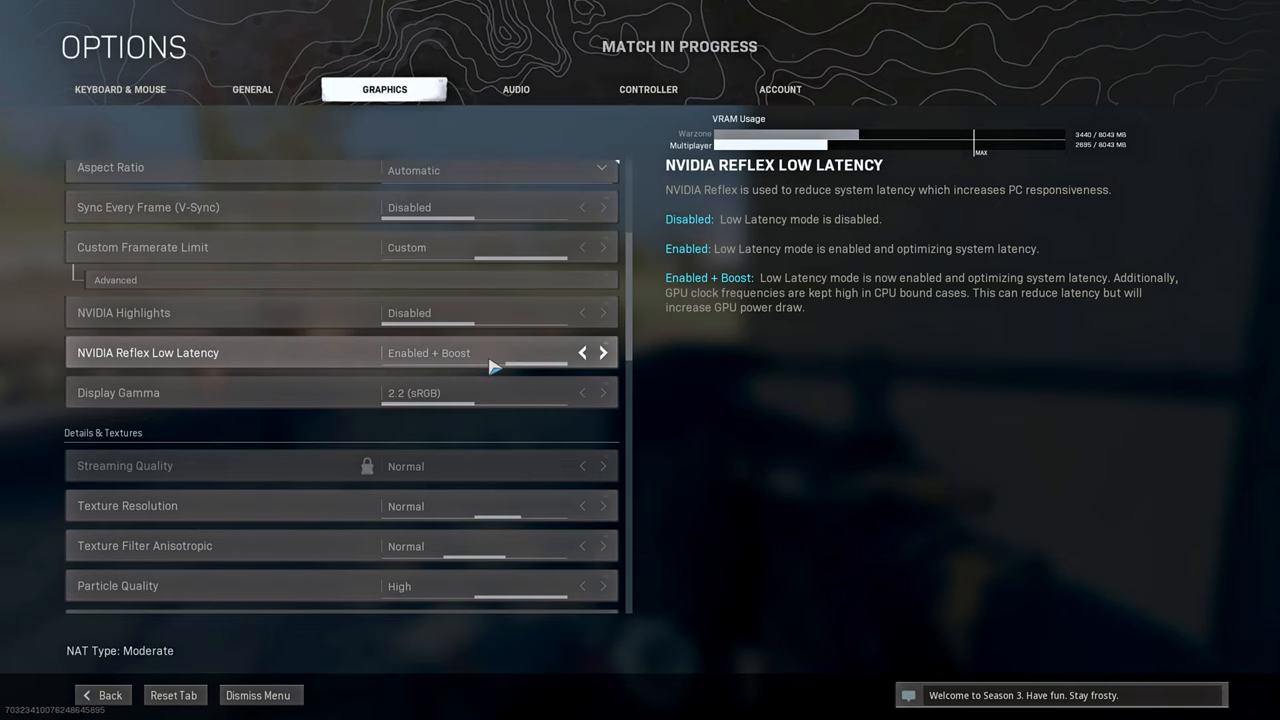
{"action": "mouse_move", "coordinate": [860, 304]}
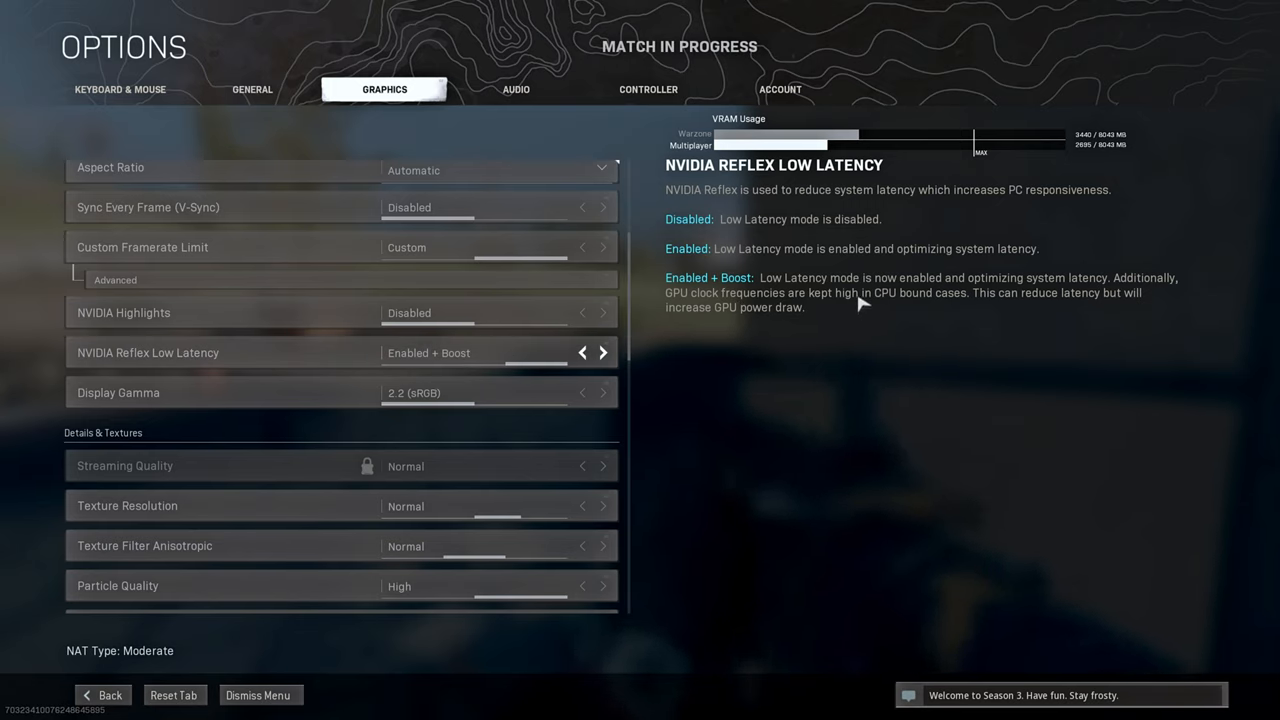
{"action": "mouse_move", "coordinate": [674, 328]}
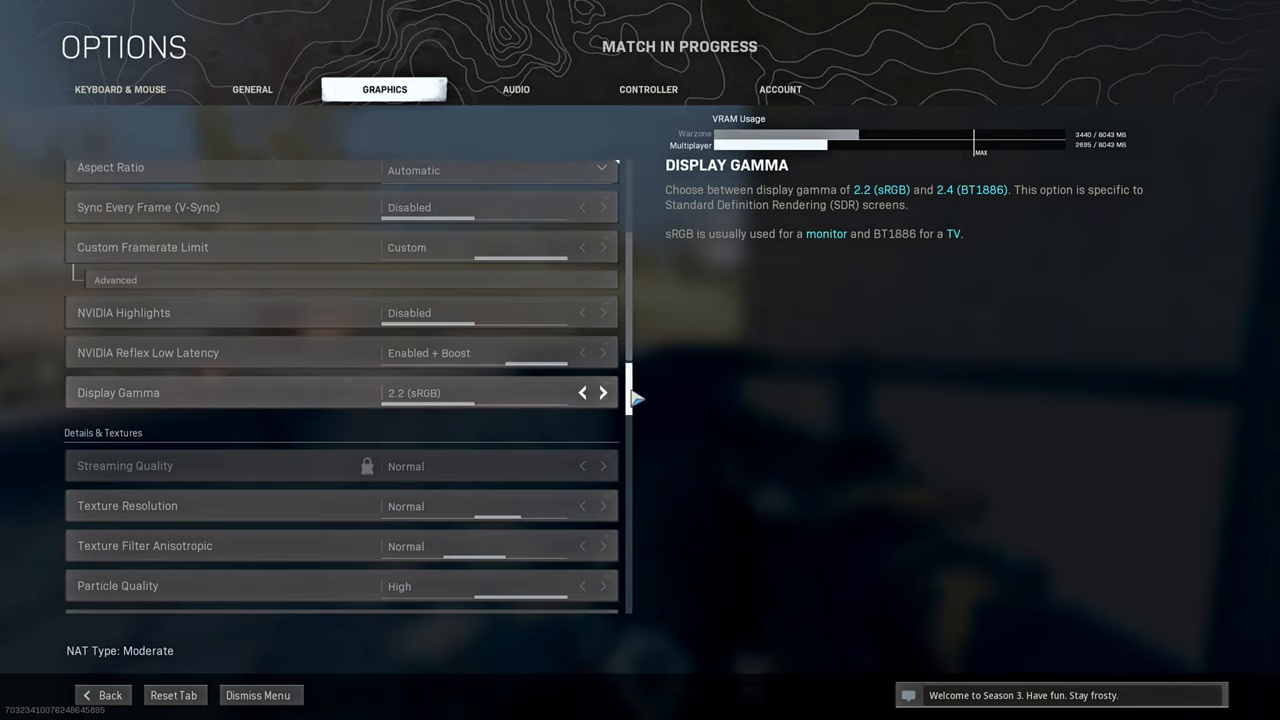
{"action": "mouse_move", "coordinate": [484, 412]}
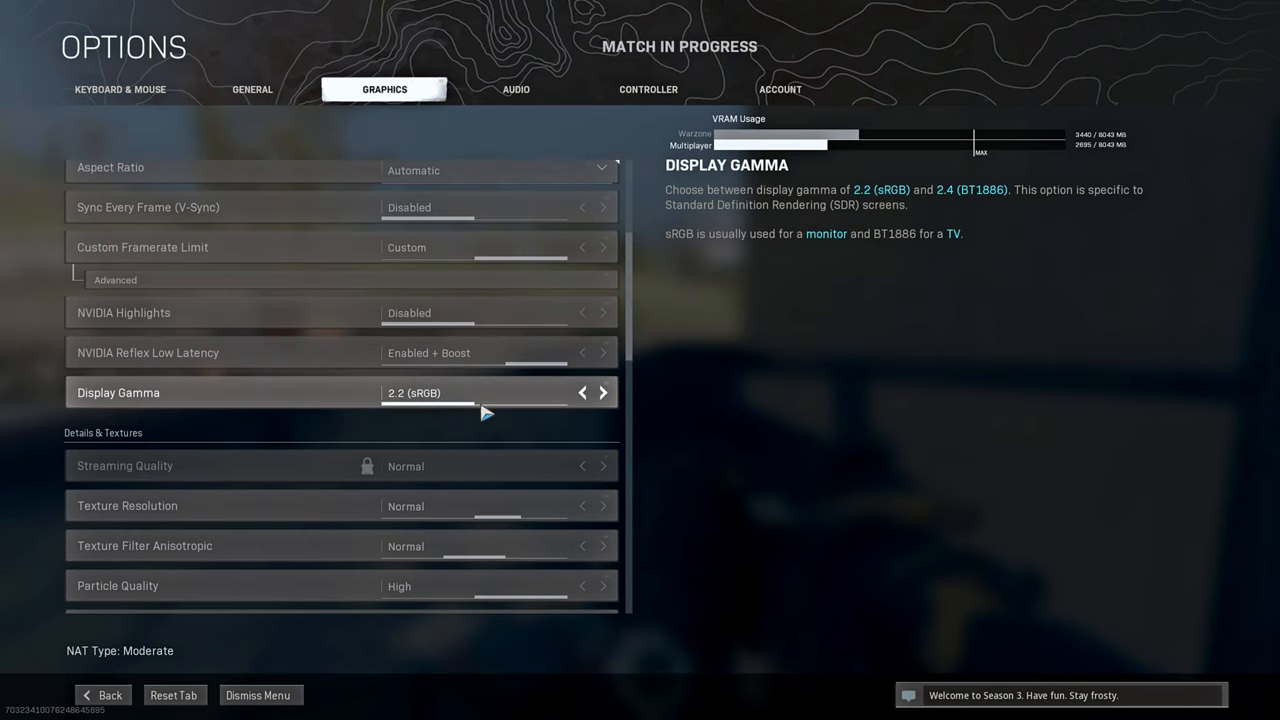
{"action": "scroll", "scroll_direction": "down", "scroll_amount": 3}
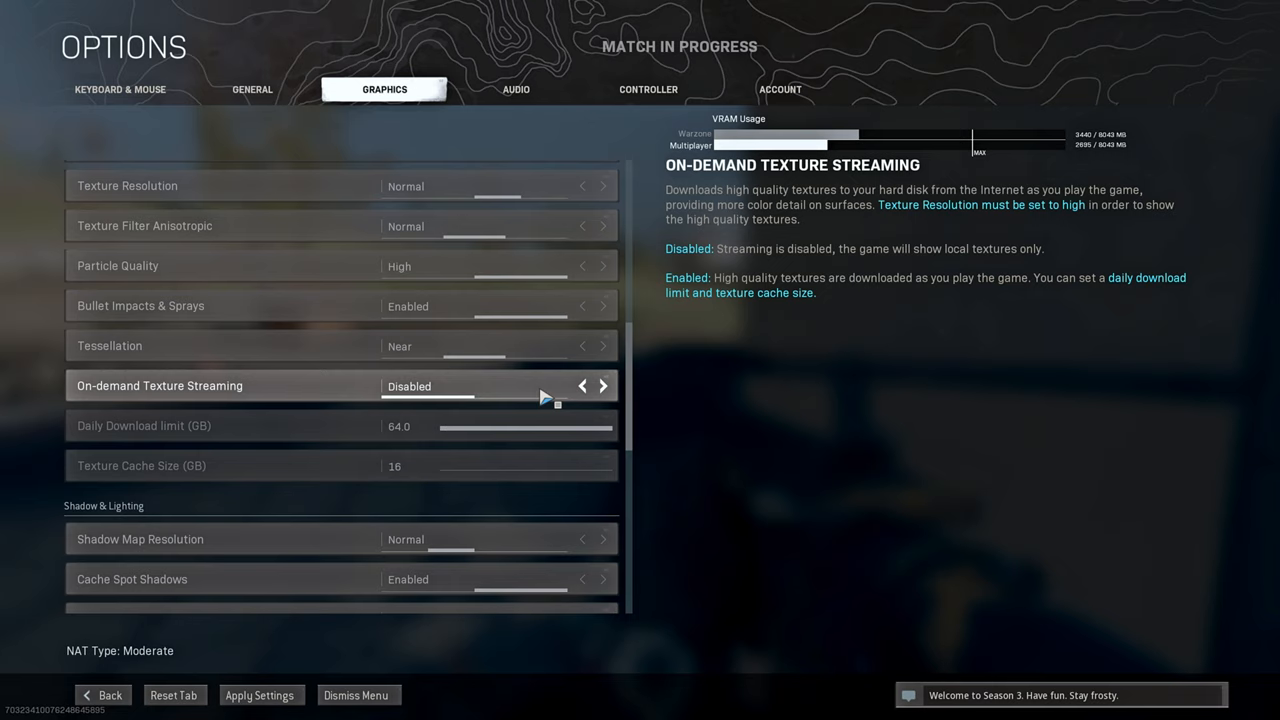
Scroll through Details & Textures to the Shadow & Lighting settings with Raytracing disabled.
{"action": "scroll", "scroll_direction": "down", "scroll_amount": 3}
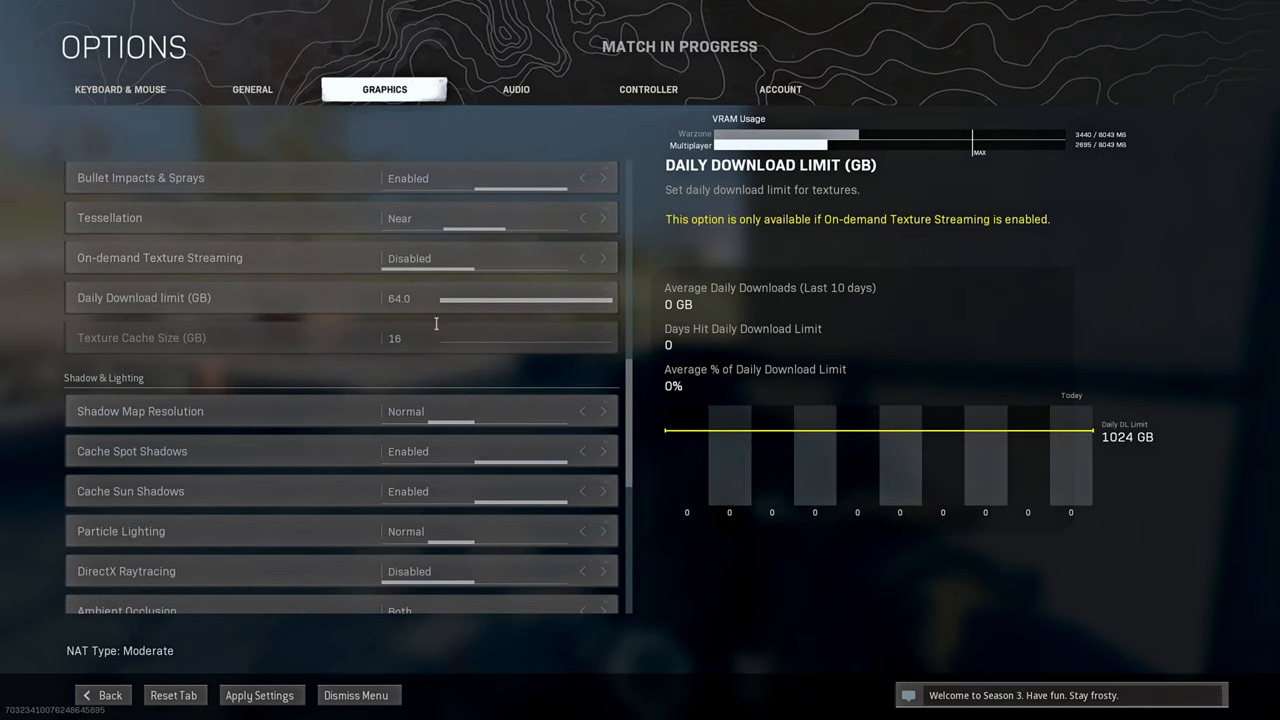
{"action": "scroll", "scroll_direction": "down", "scroll_amount": 3}
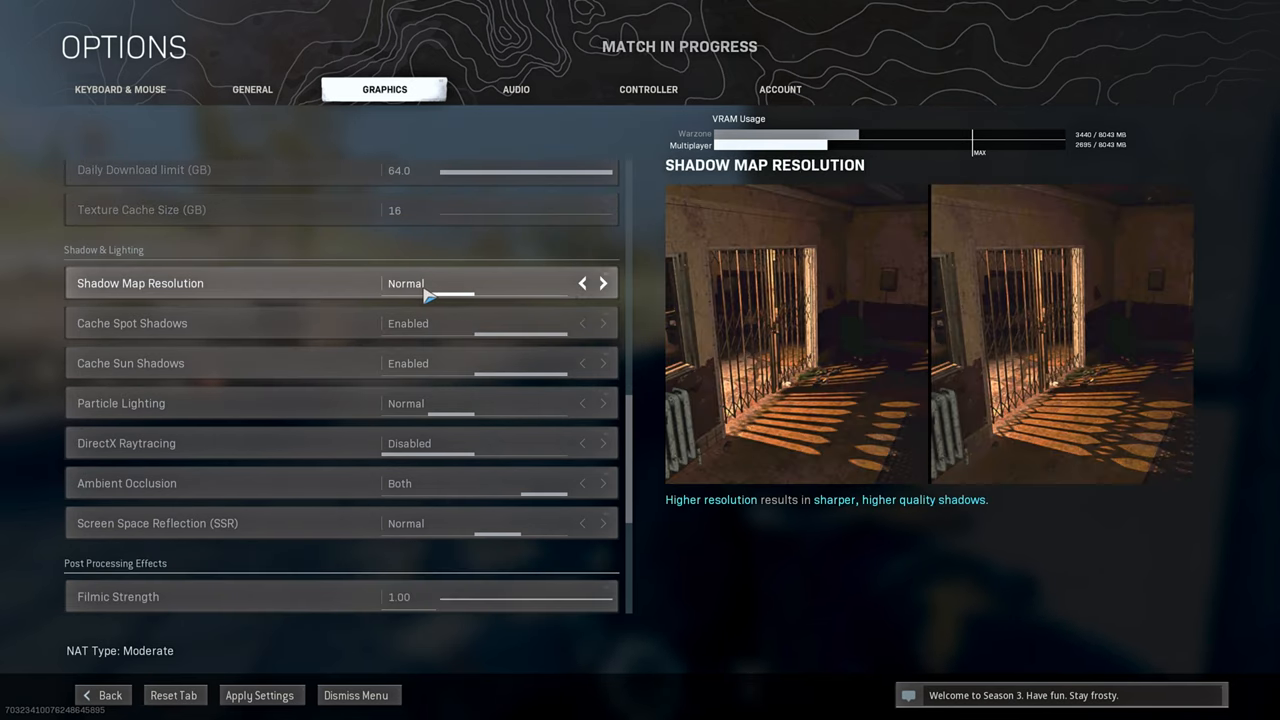
{"action": "mouse_move", "coordinate": [576, 298]}
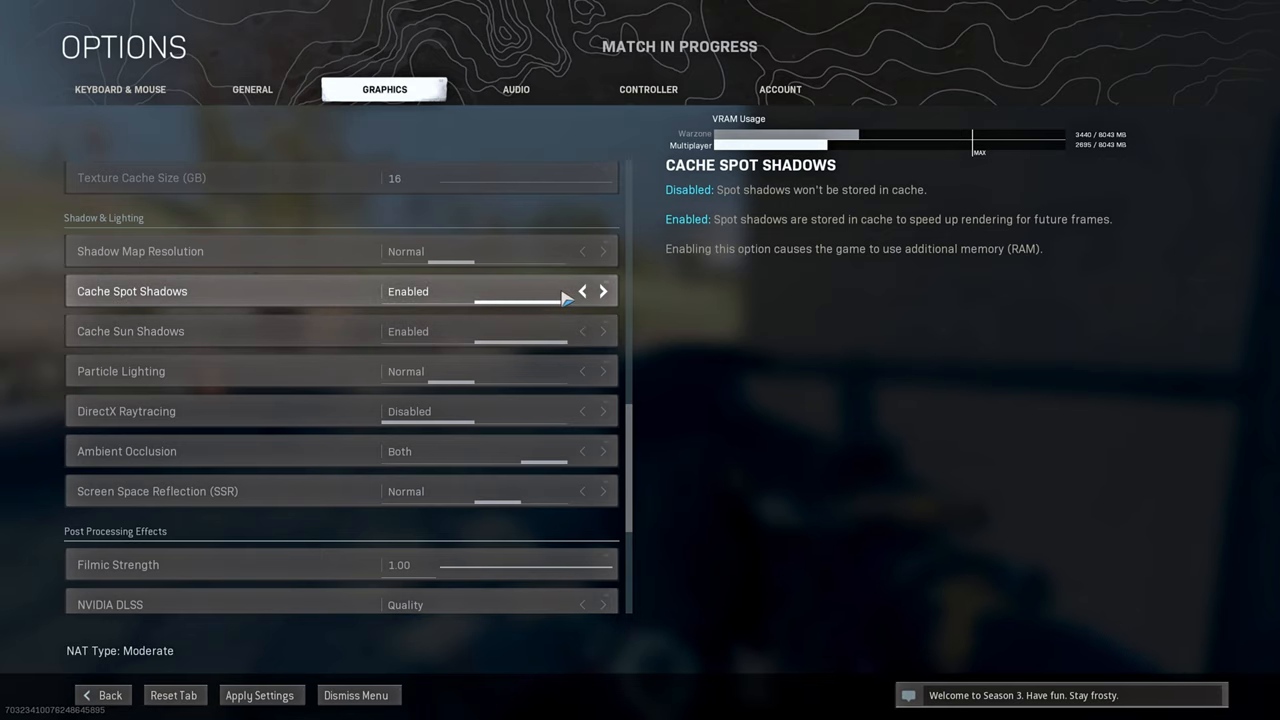
{"action": "mouse_move", "coordinate": [444, 344]}
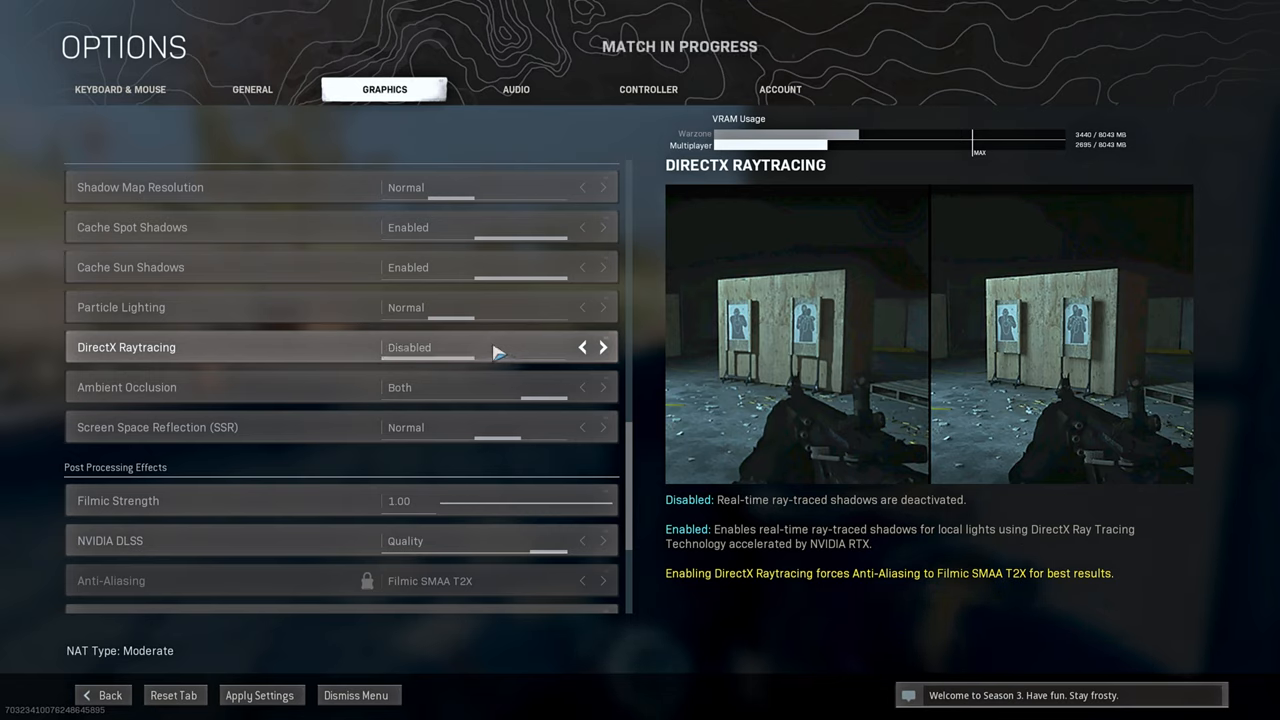
{"action": "mouse_move", "coordinate": [534, 358]}
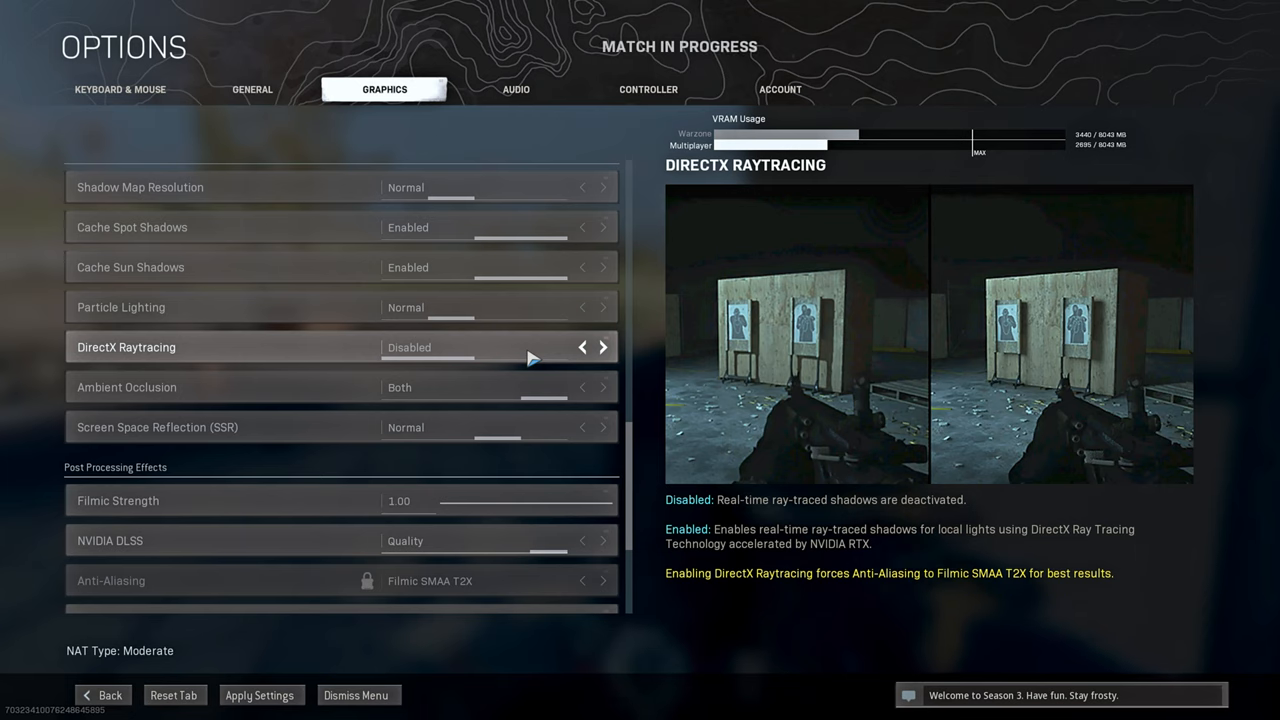
{"action": "scroll", "scroll_direction": "down", "scroll_amount": 3}
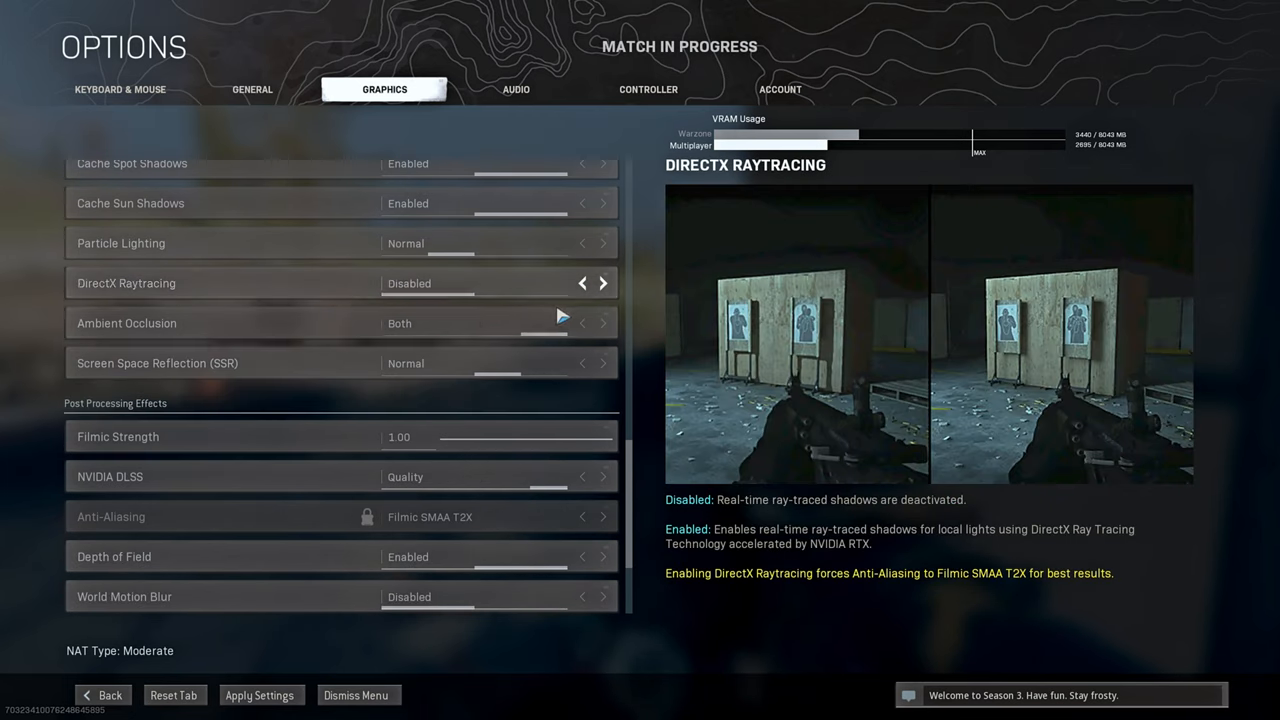
{"action": "mouse_move", "coordinate": [510, 324]}
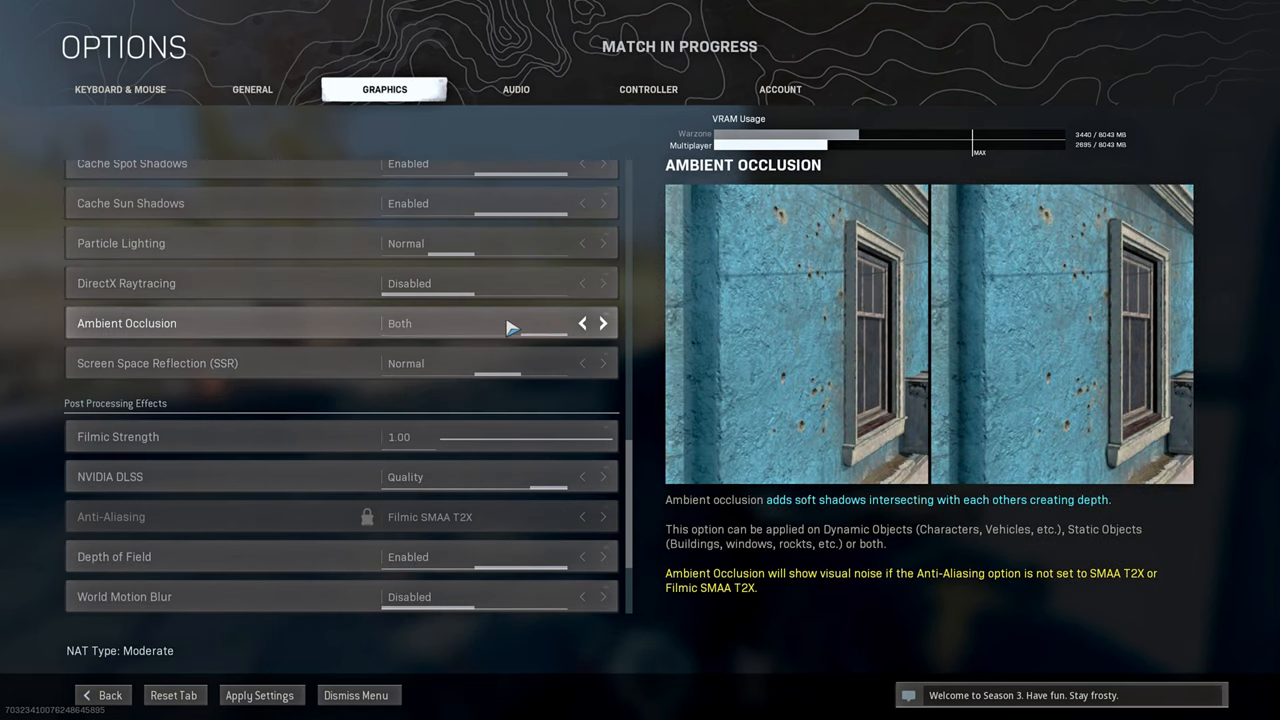
{"action": "scroll", "scroll_direction": "down", "scroll_amount": 3}
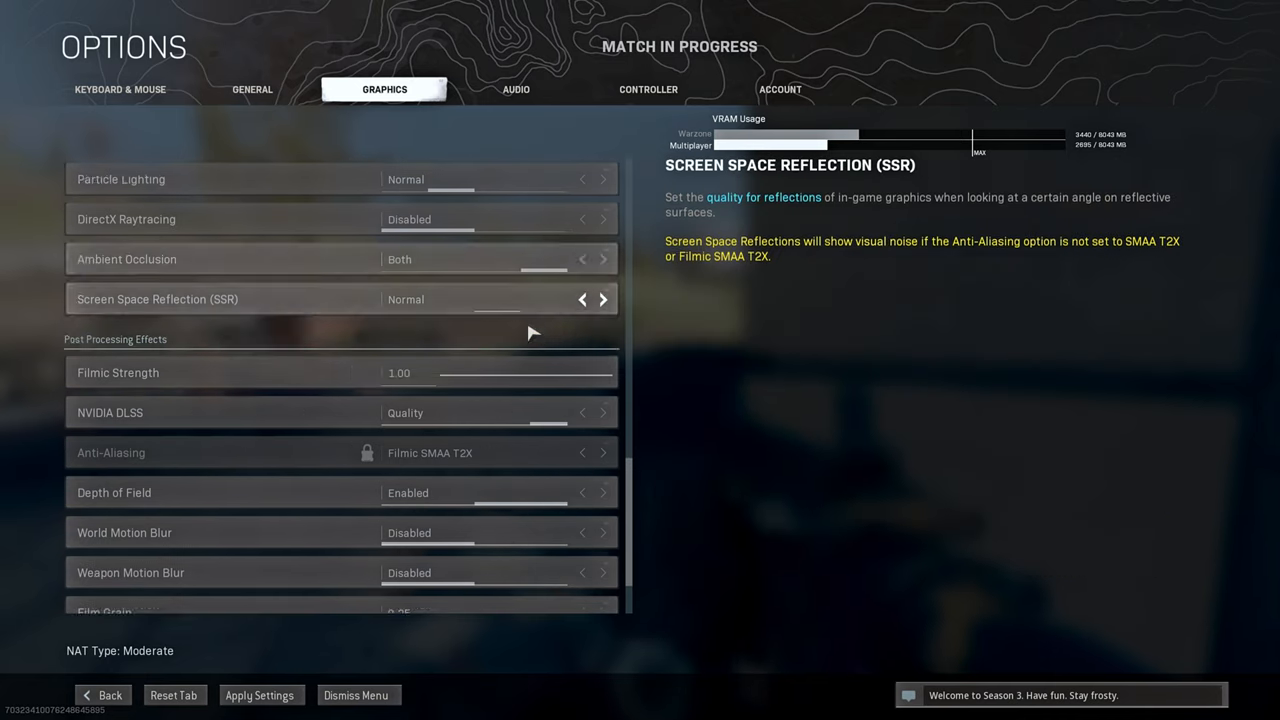
{"action": "scroll", "scroll_direction": "down", "scroll_amount": 3}
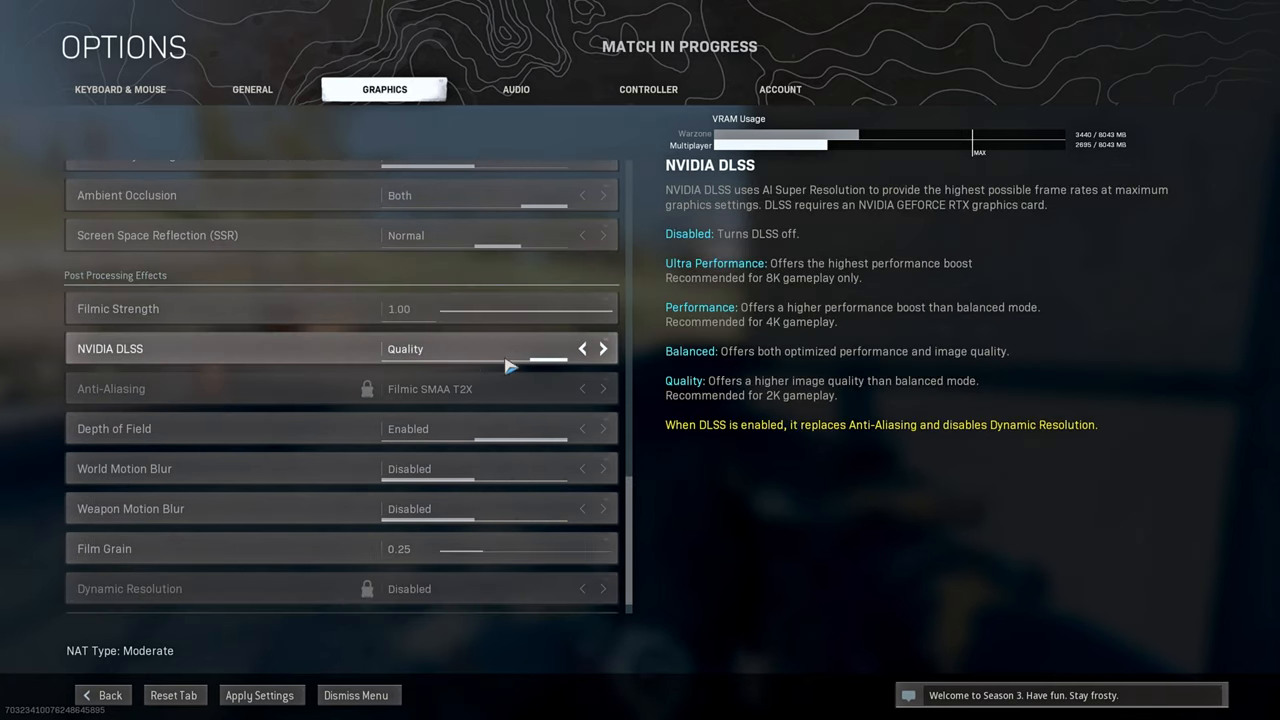
{"action": "mouse_move", "coordinate": [820, 412]}
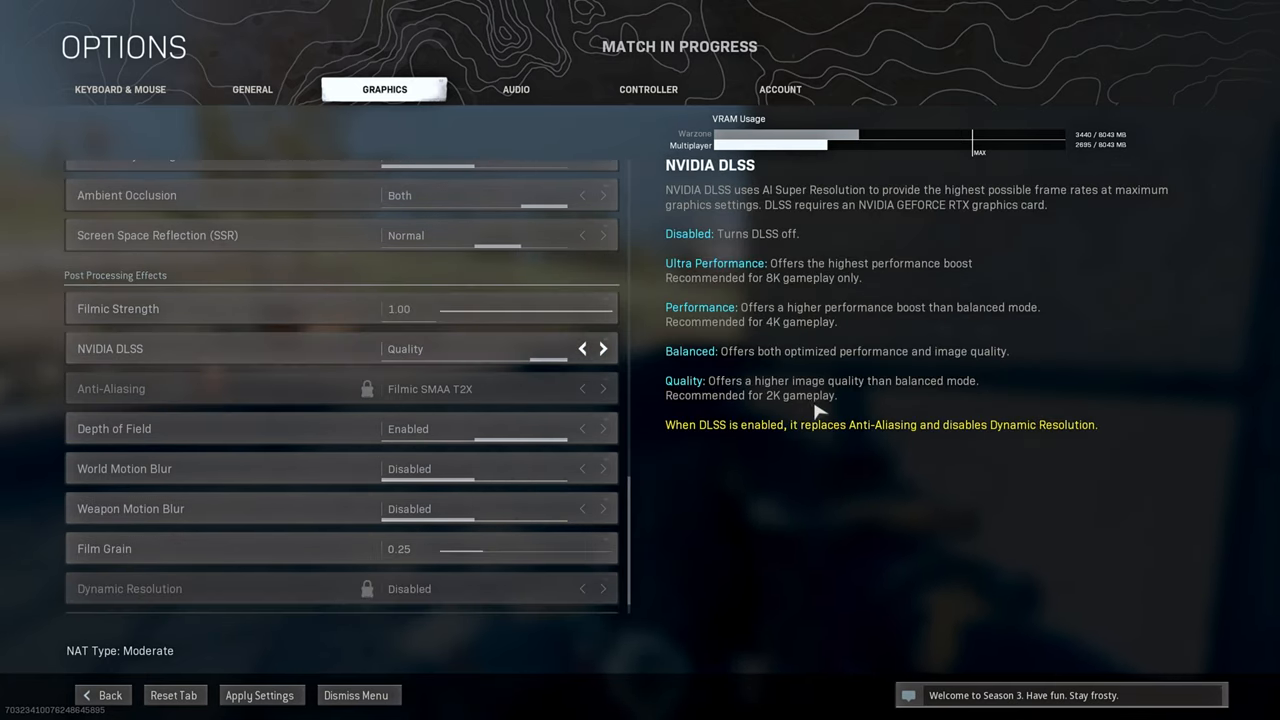
{"action": "left_click", "coordinate": [582, 348]}
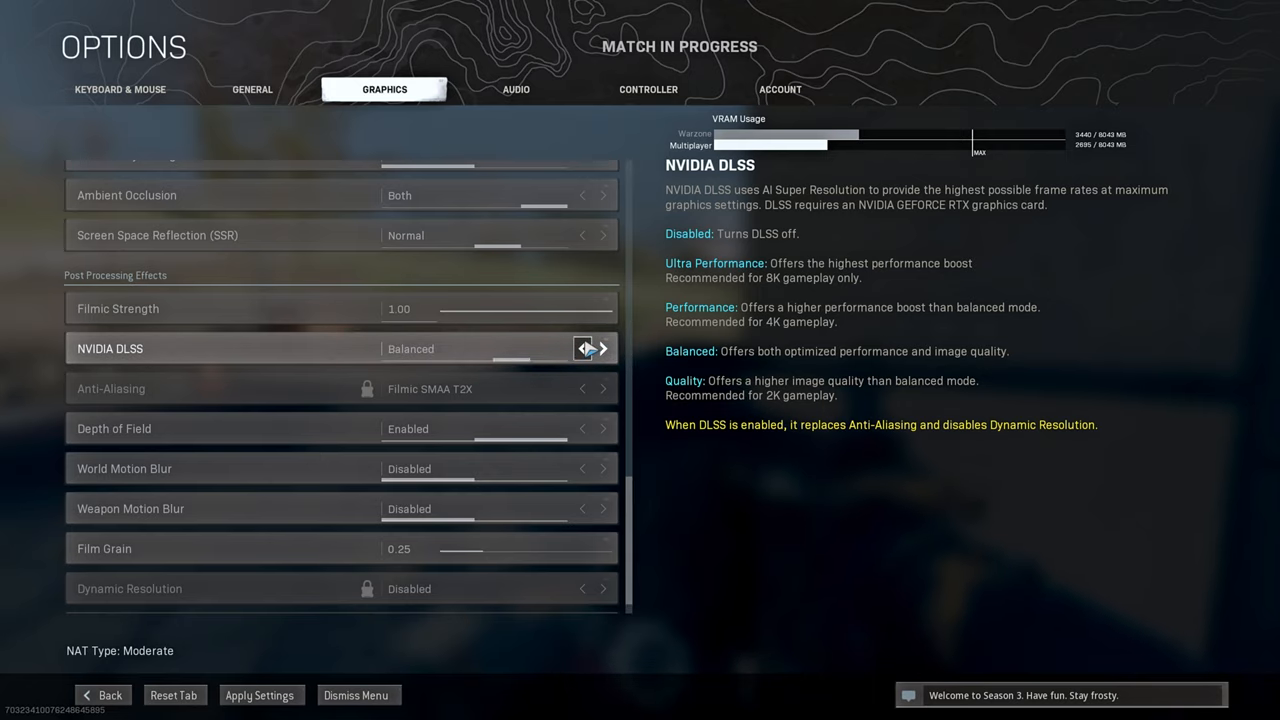
{"action": "left_click", "coordinate": [604, 348]}
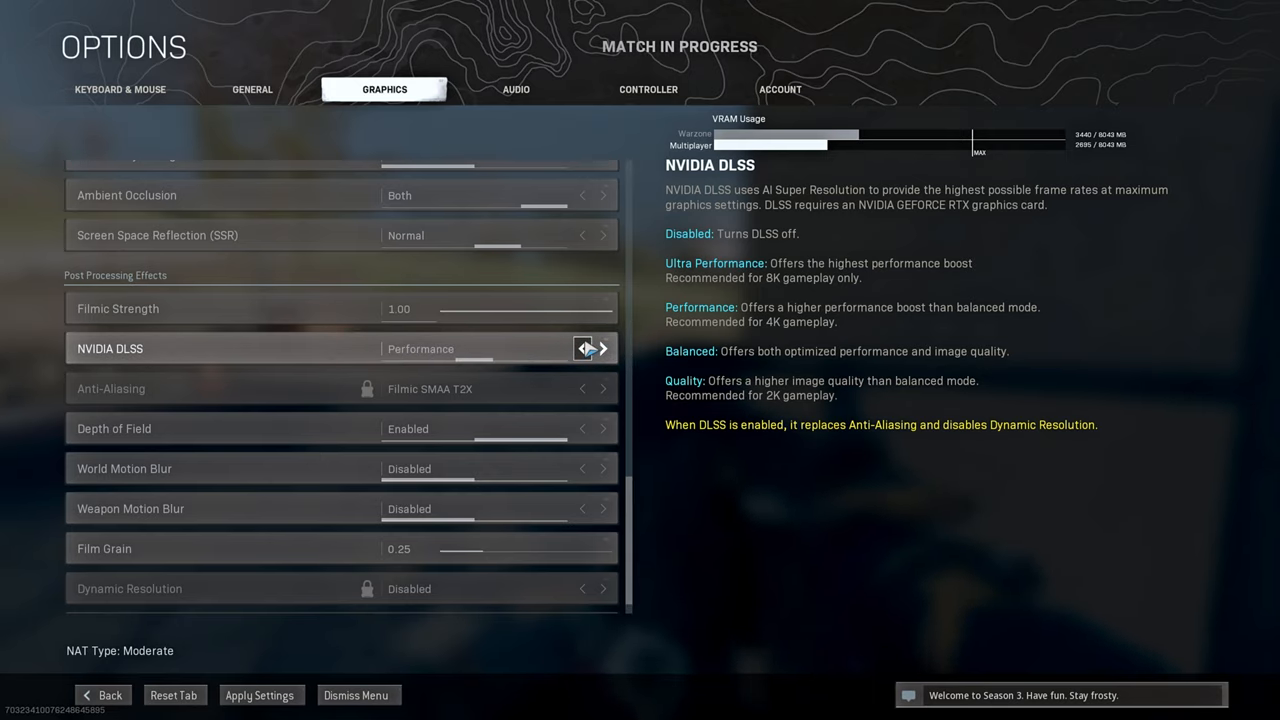
{"action": "left_click", "coordinate": [580, 348]}
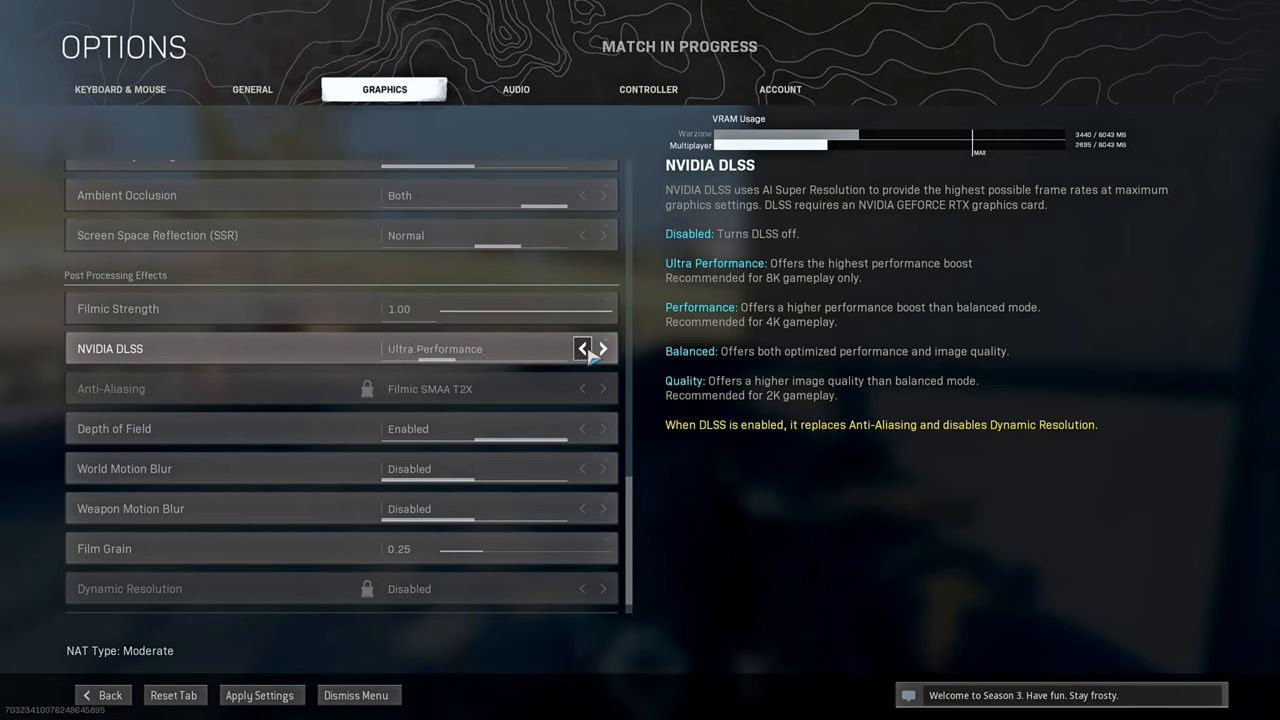
{"action": "left_click", "coordinate": [578, 348]}
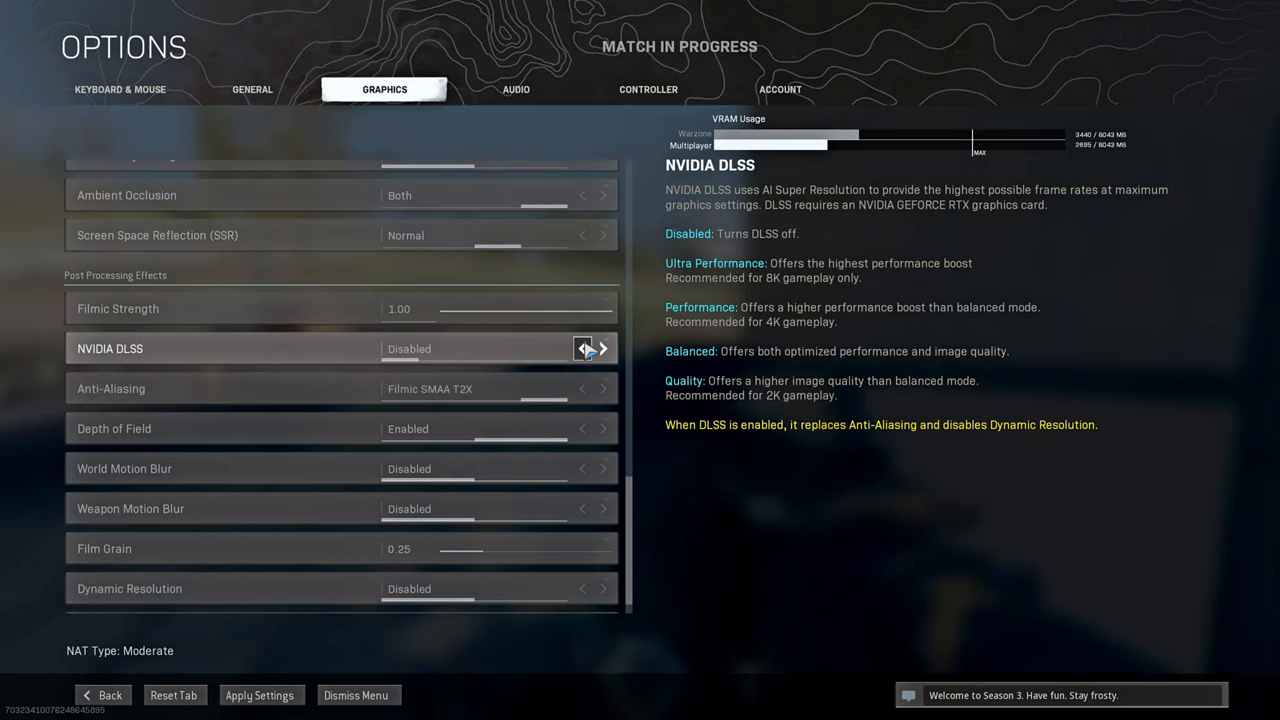
{"action": "left_click", "coordinate": [604, 348]}
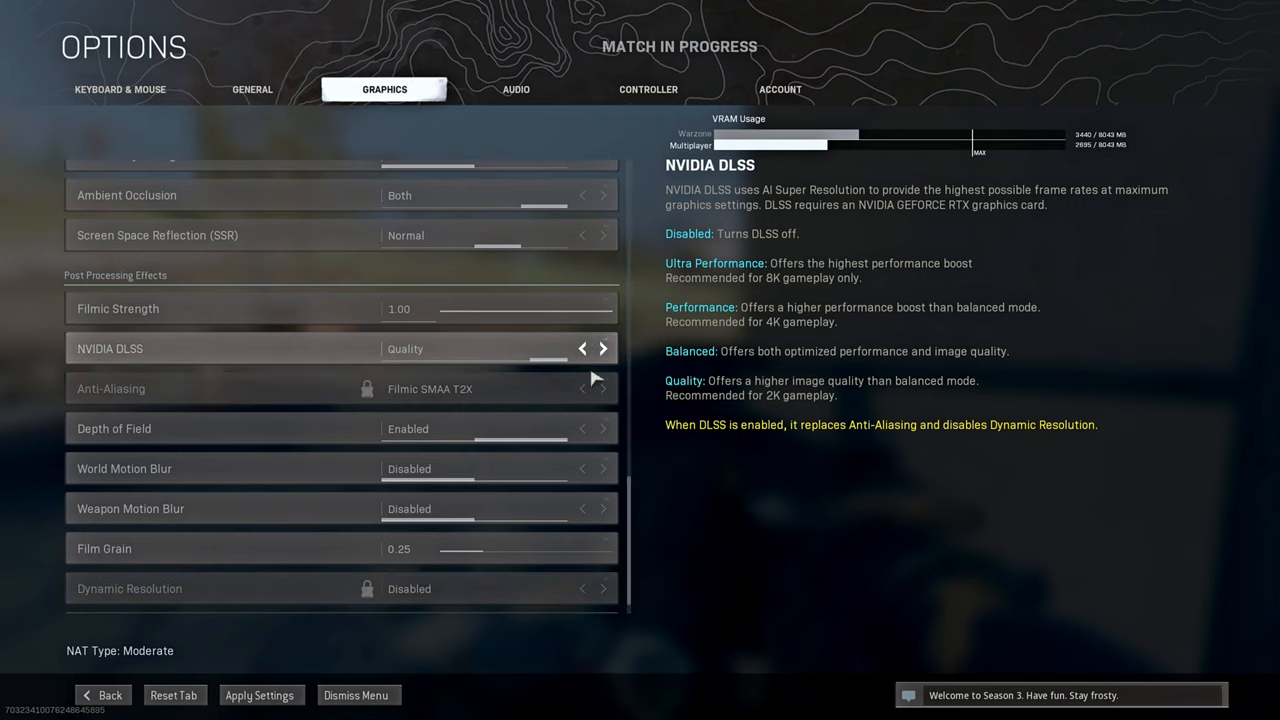
{"action": "mouse_move", "coordinate": [468, 360]}
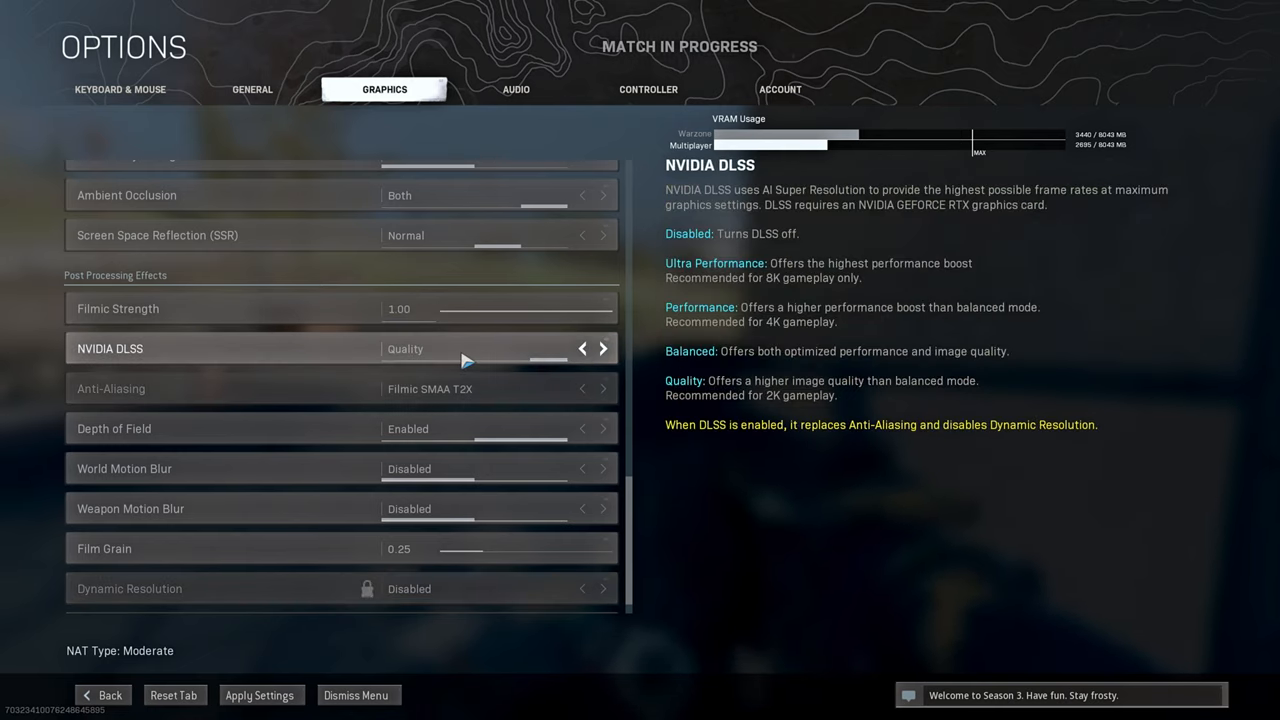
{"action": "mouse_move", "coordinate": [428, 366]}
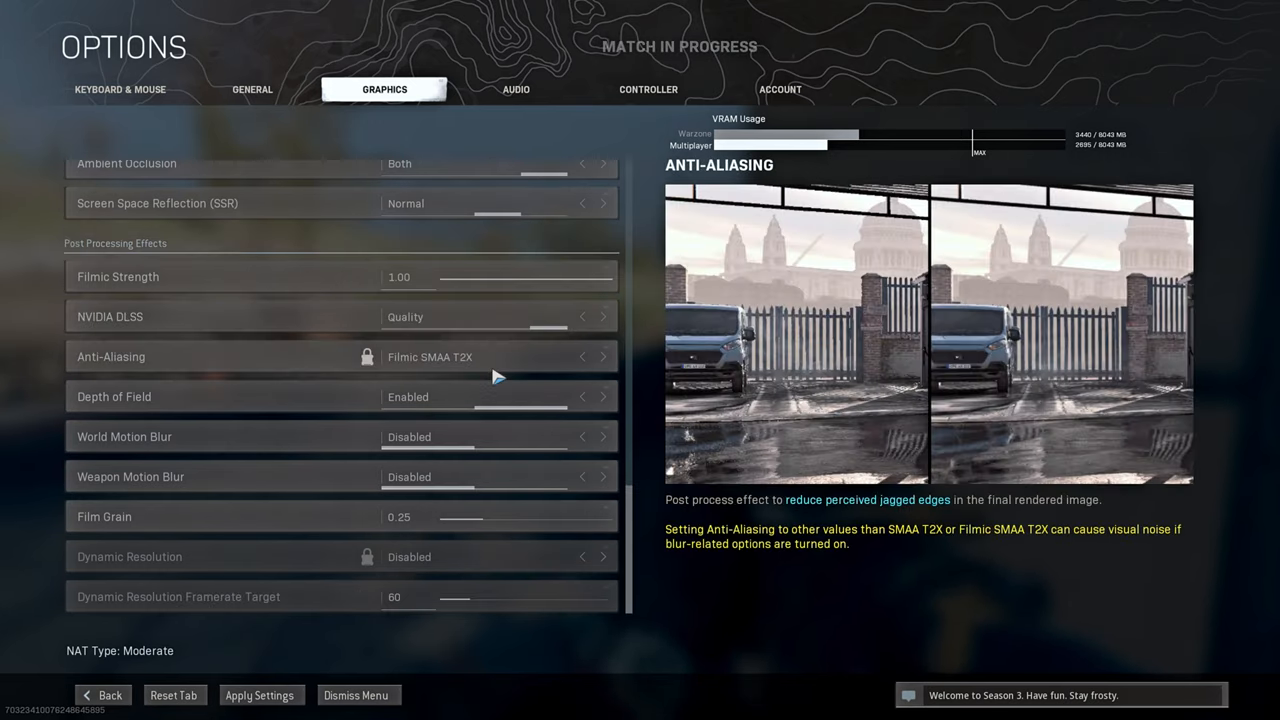
{"action": "mouse_move", "coordinate": [454, 374]}
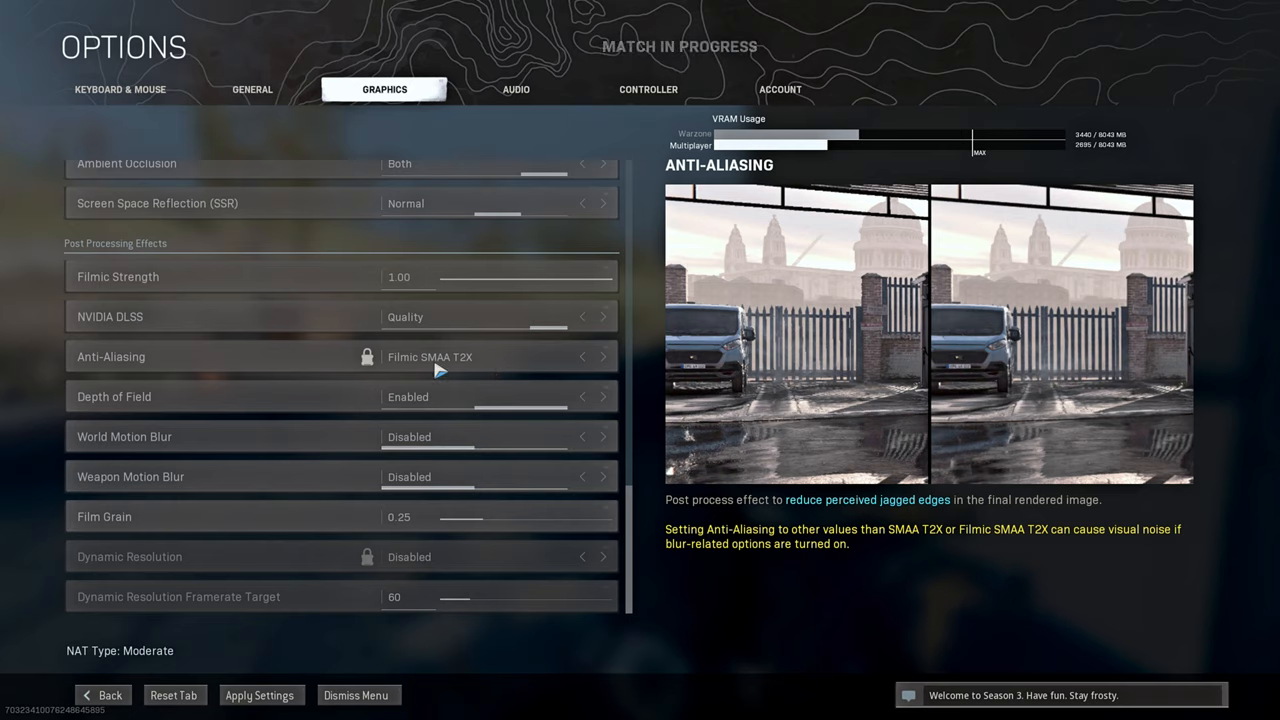
{"action": "mouse_move", "coordinate": [516, 368]}
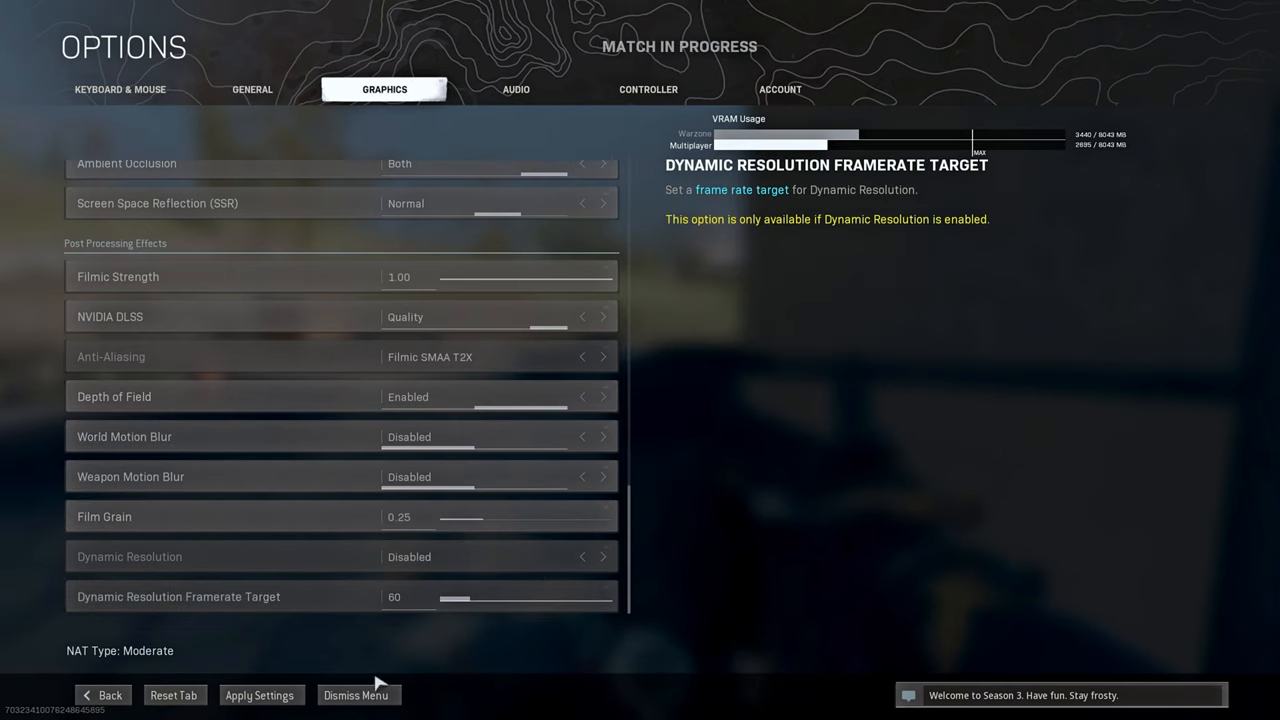
{"action": "mouse_move", "coordinate": [604, 376]}
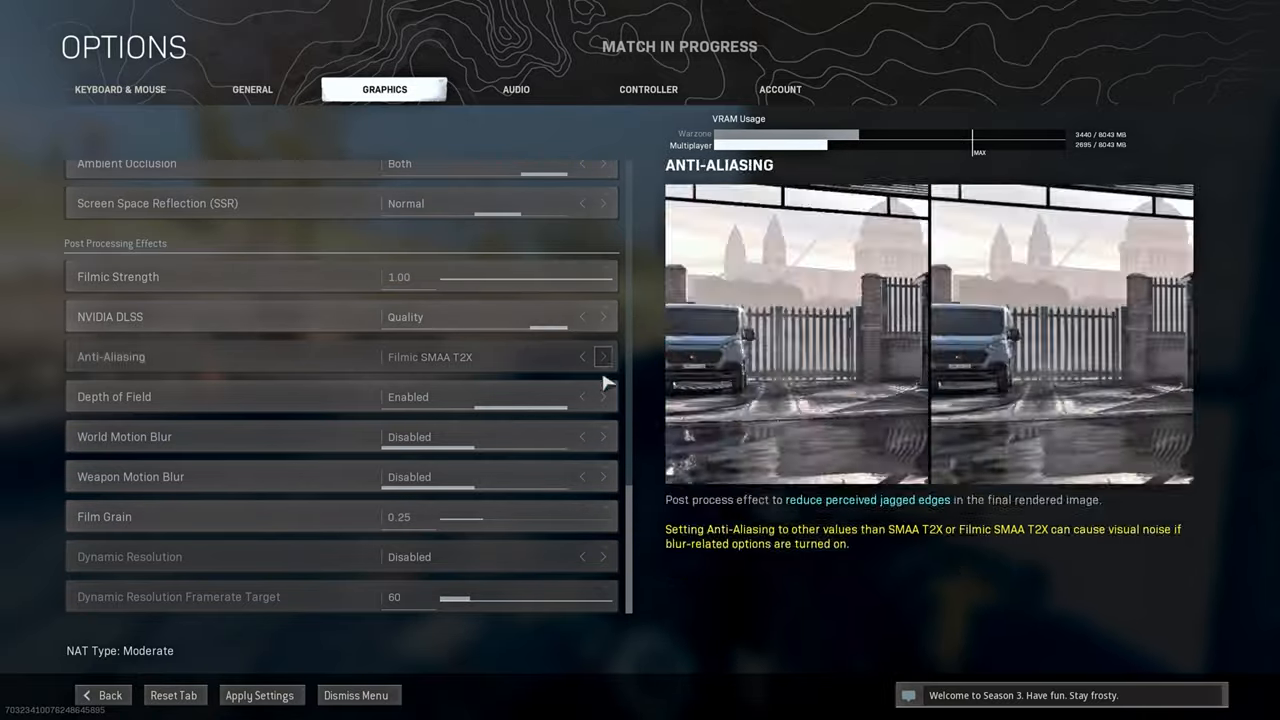
Apply the unsaved graphics settings and resume the match, firing at a scoped enemy.
{"action": "left_click", "coordinate": [260, 694]}
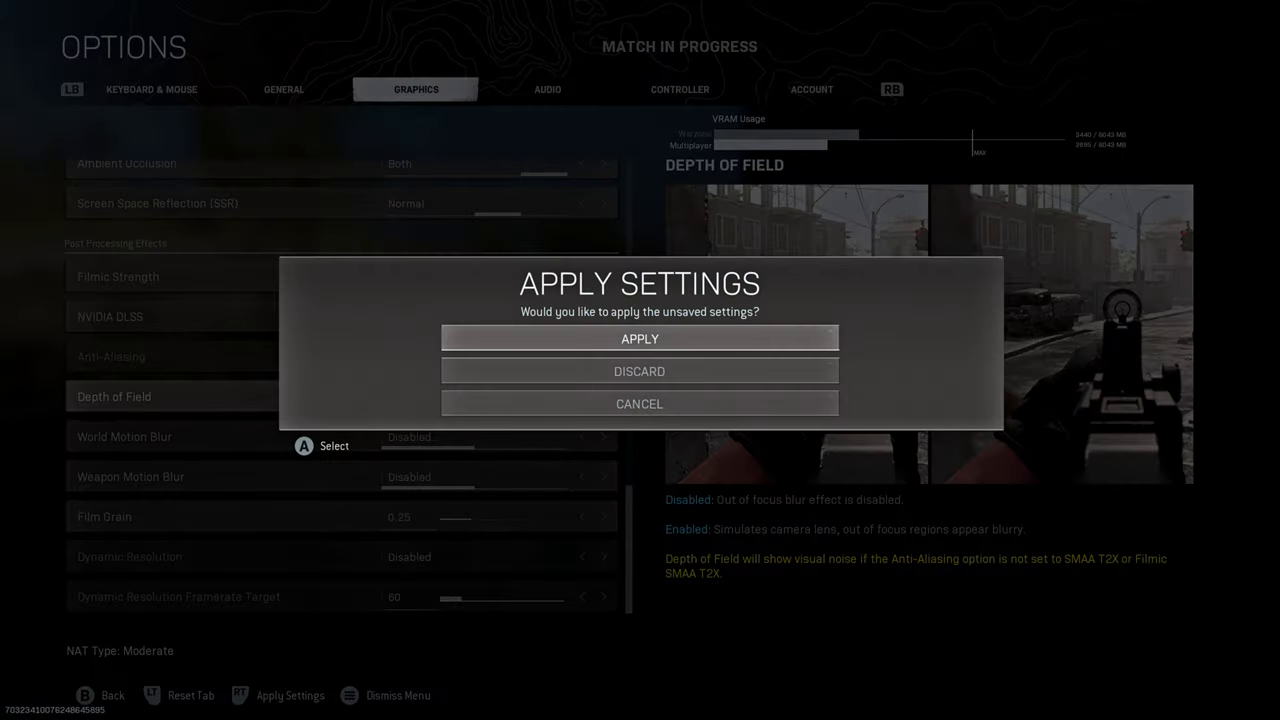
{"action": "left_click", "coordinate": [640, 338]}
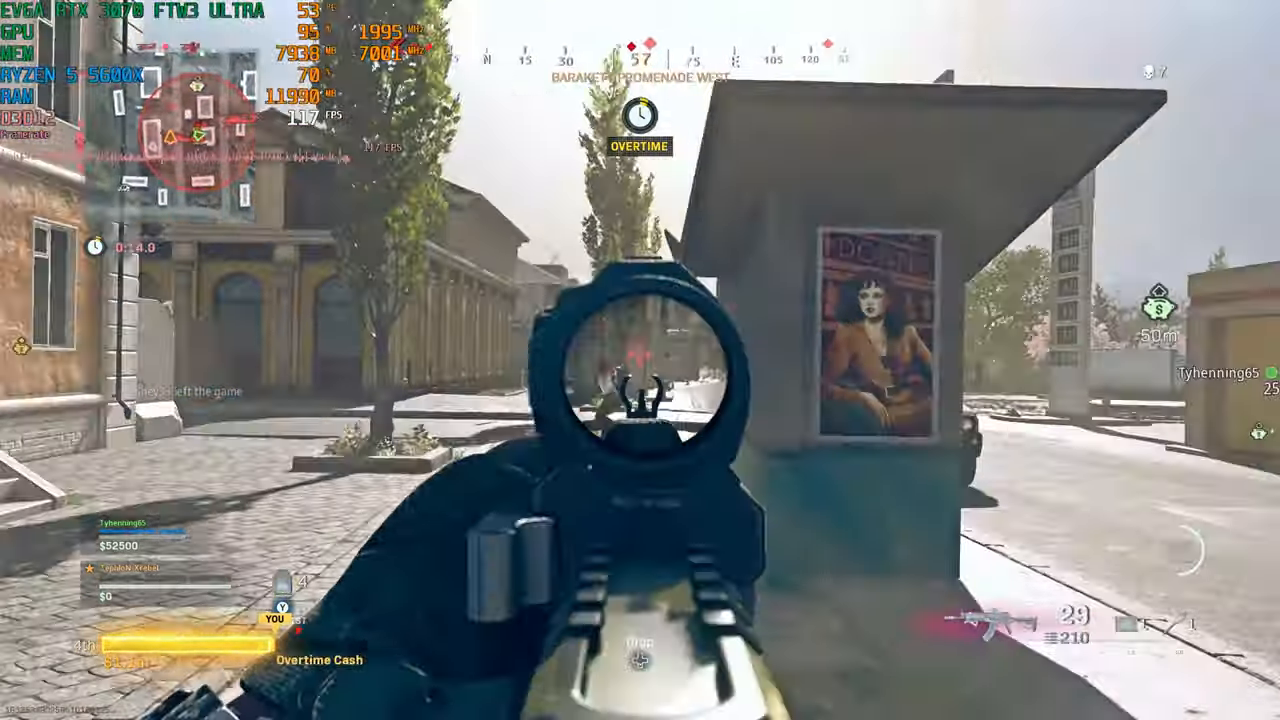
{"action": "left_click", "coordinate": [640, 390]}
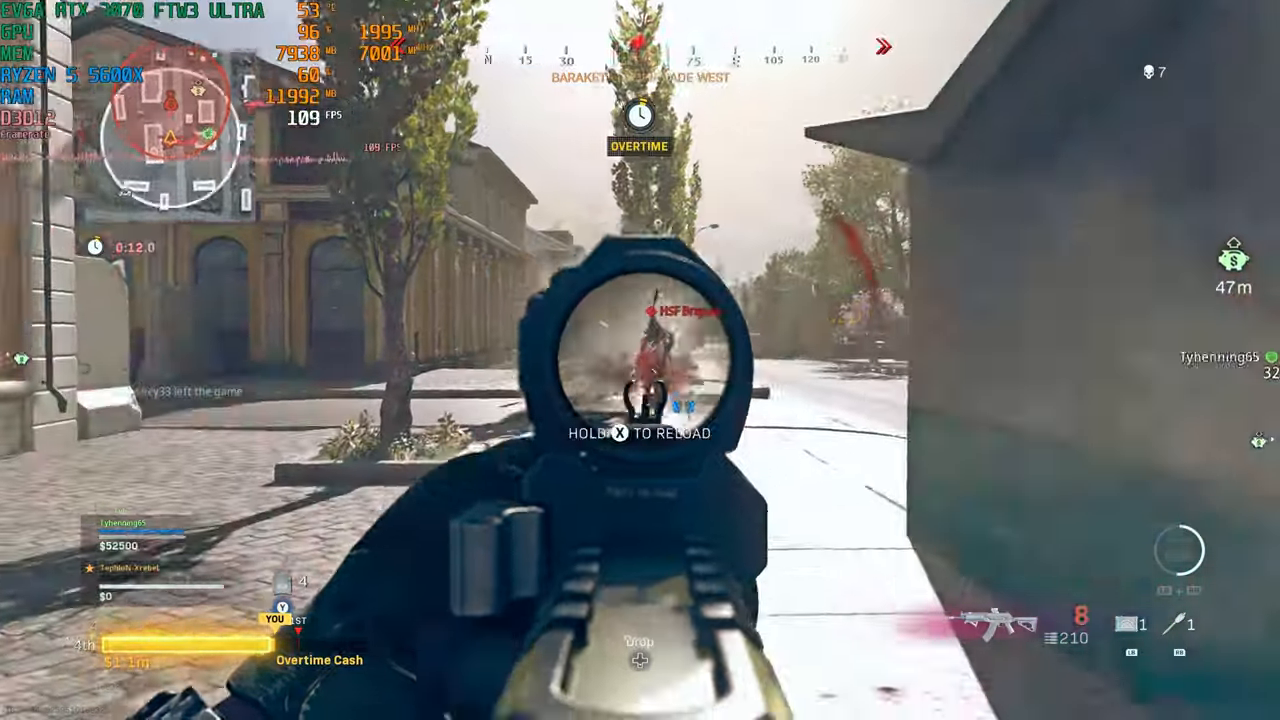